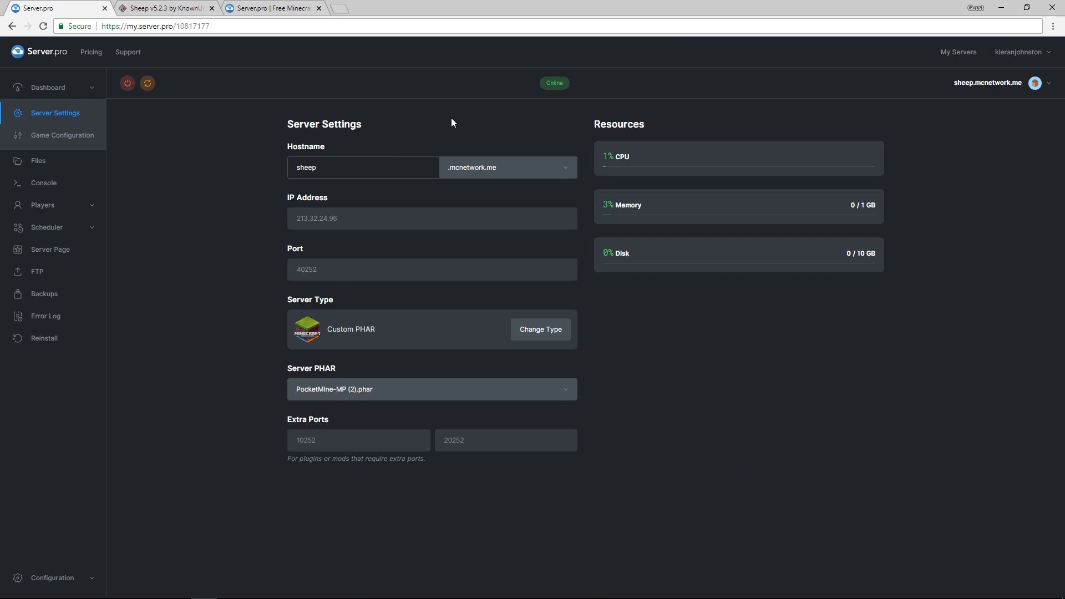
Switch to the Poggit tab showing the Sheep v5.2.3 plugin page
click(166, 8)
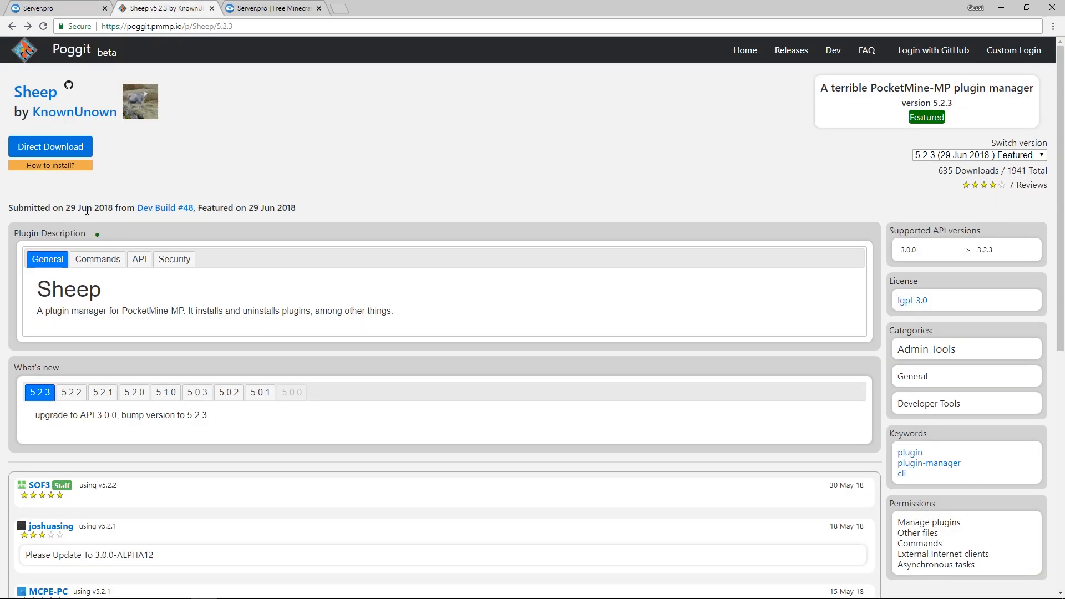
mouse_move(67, 289)
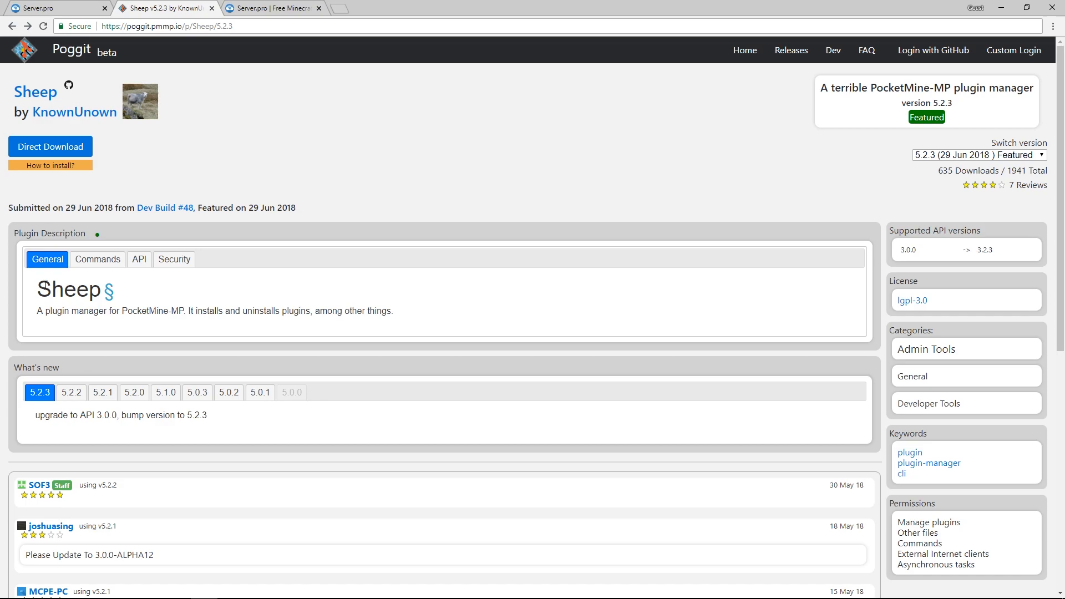
mouse_move(348, 308)
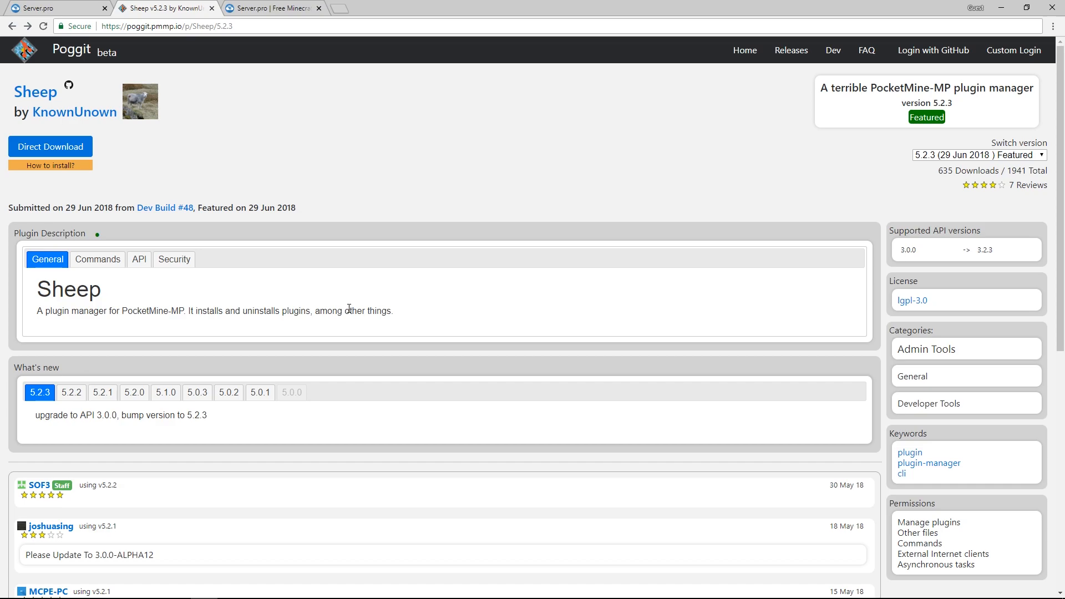
mouse_move(389, 290)
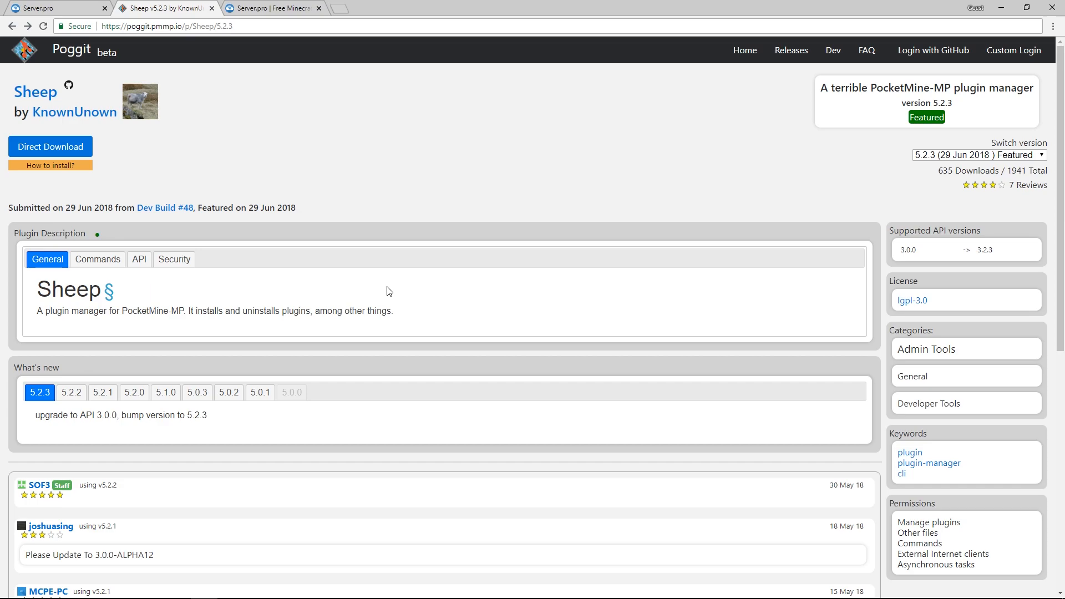
mouse_move(363, 294)
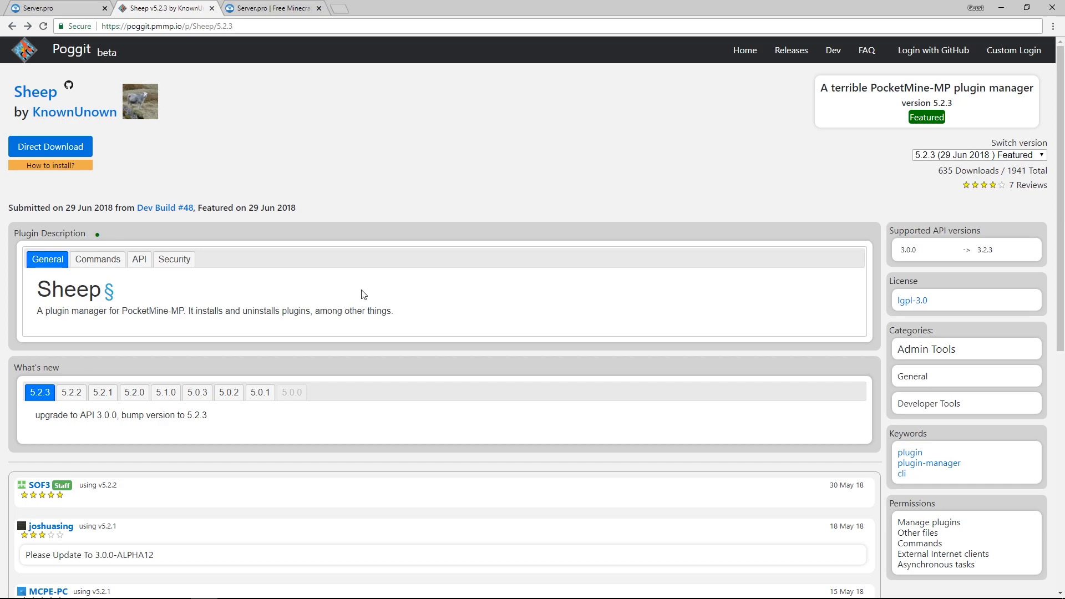
mouse_move(330, 297)
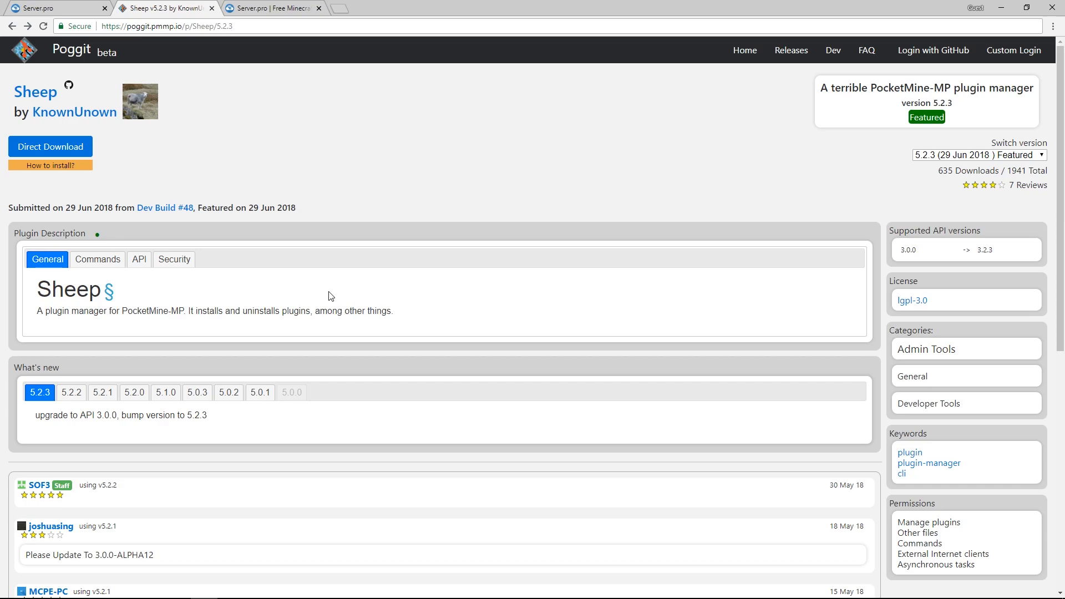
mouse_move(352, 273)
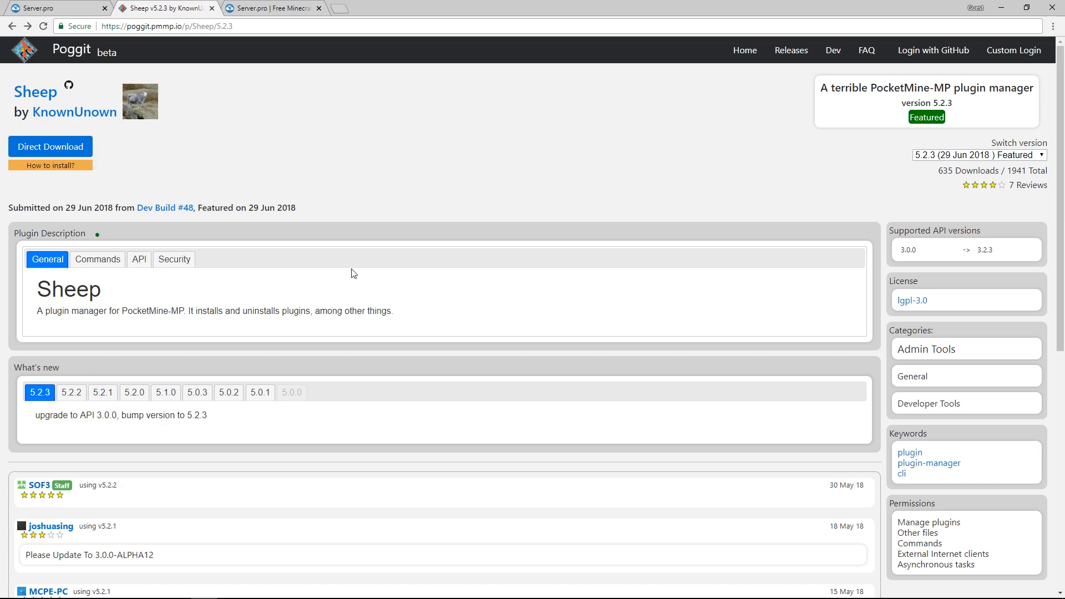
Upload Sheep.phar into the server's plugins folder from its Poggit web link
click(51, 8)
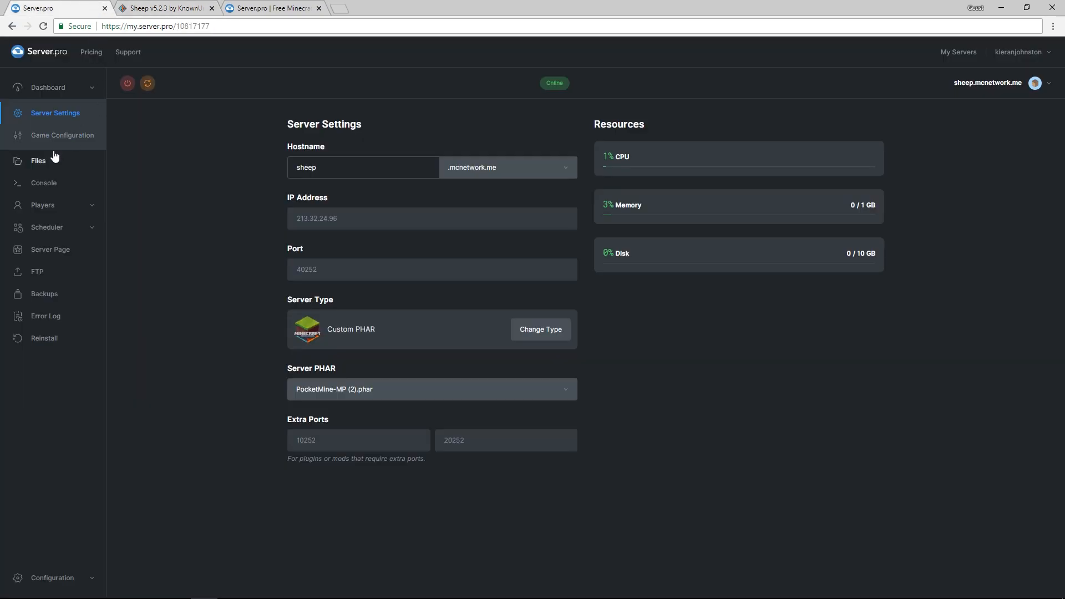
click(38, 161)
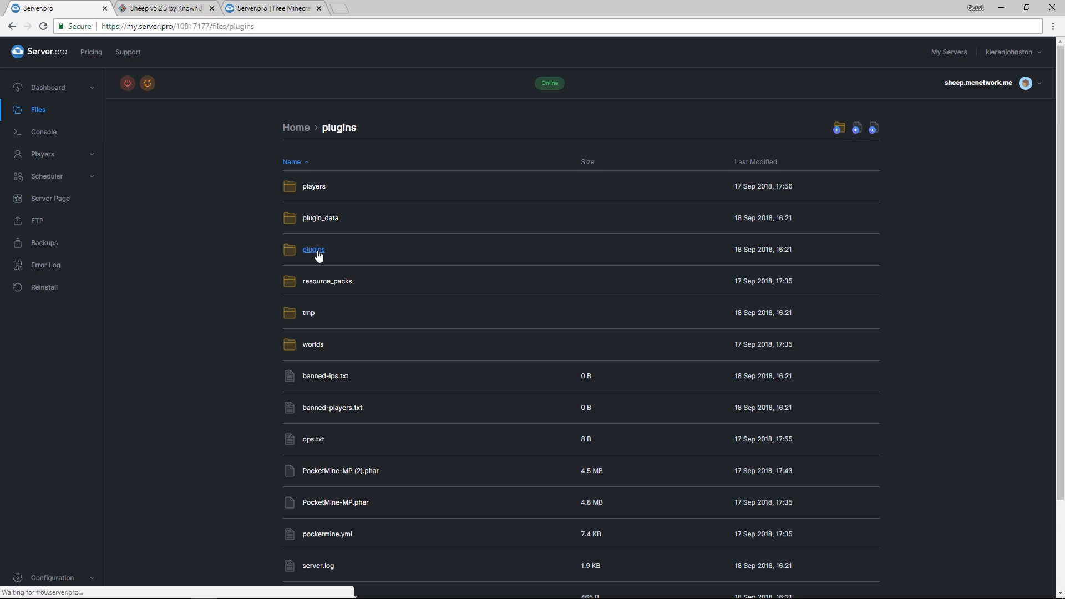
click(313, 249)
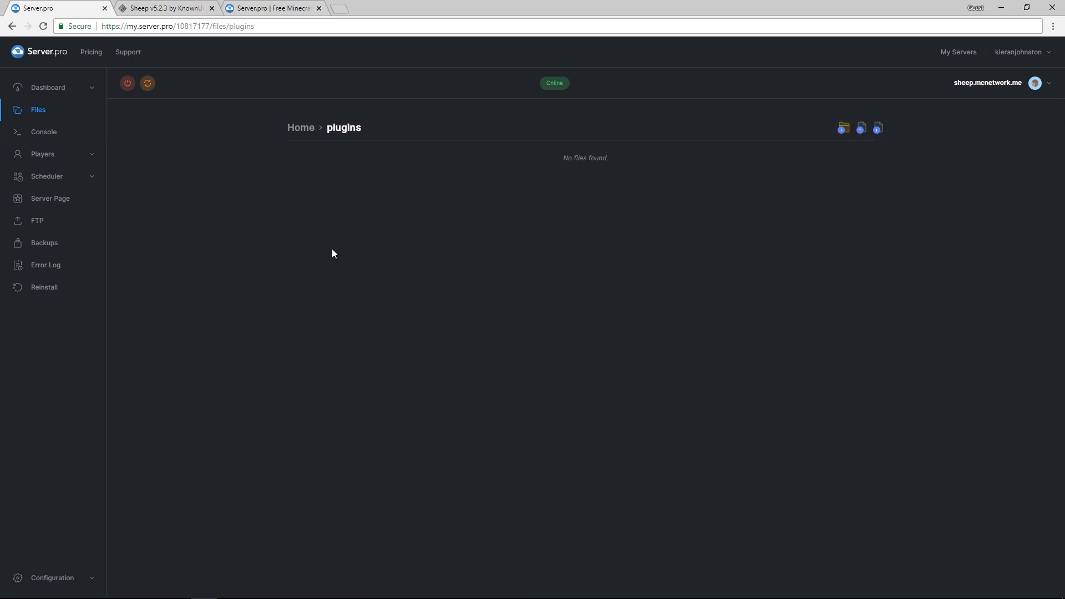
click(860, 128)
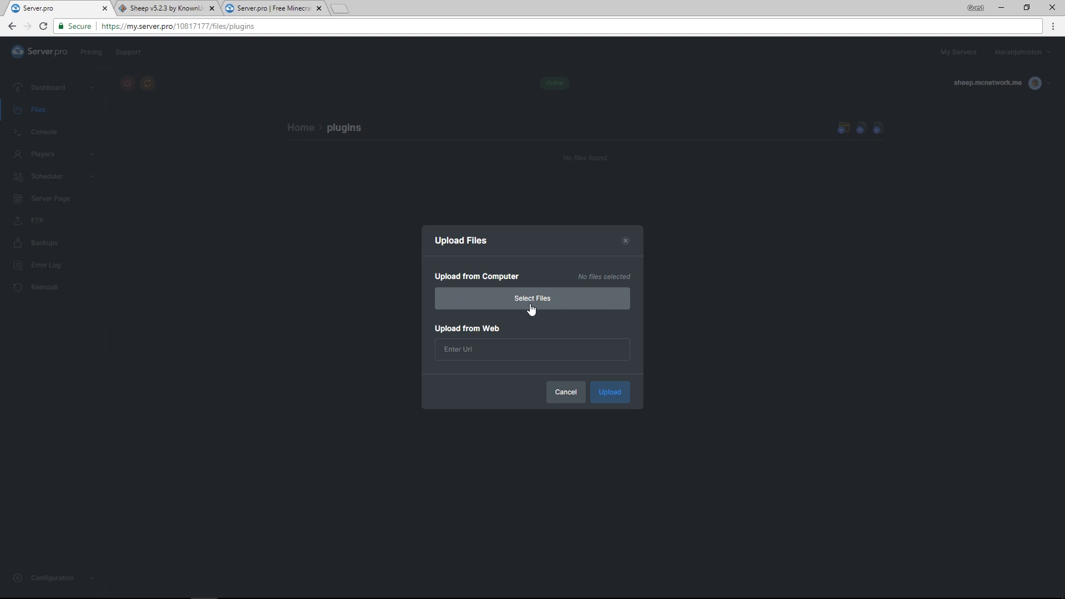
mouse_move(436, 339)
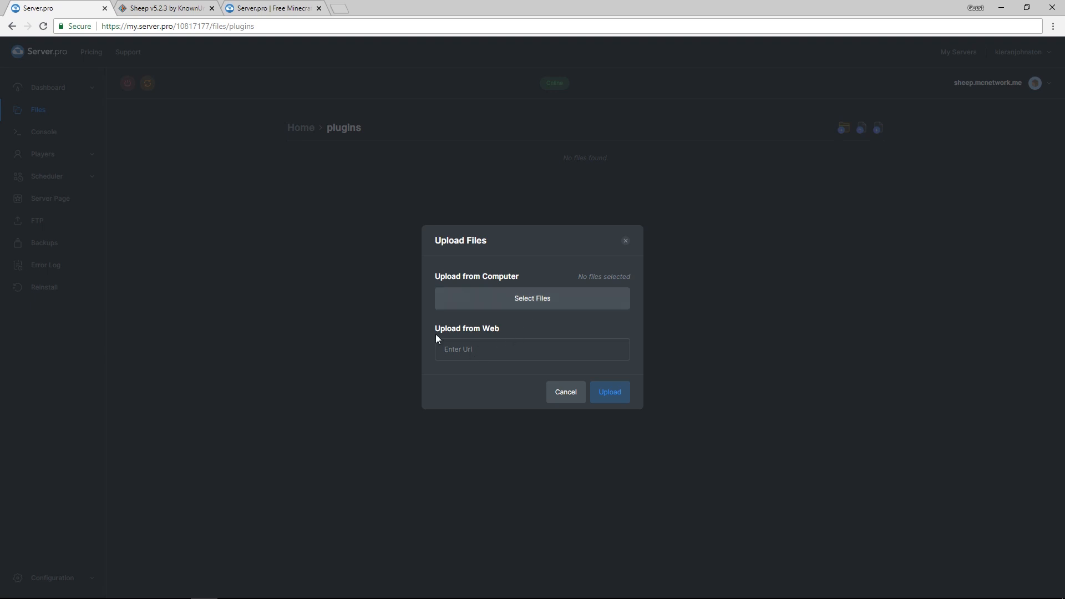
right_click(49, 147)
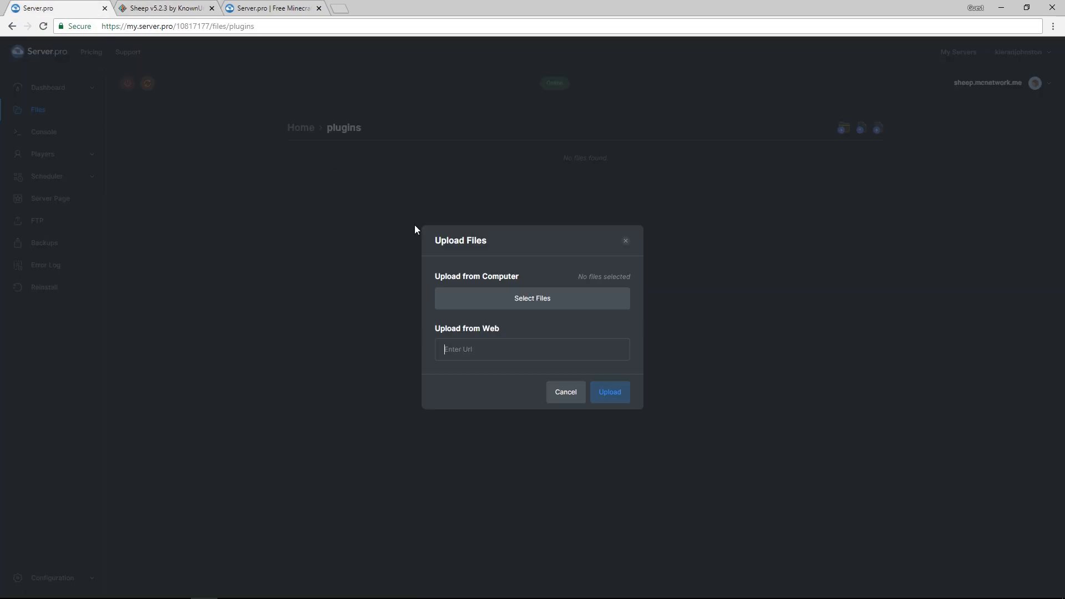
click(163, 7)
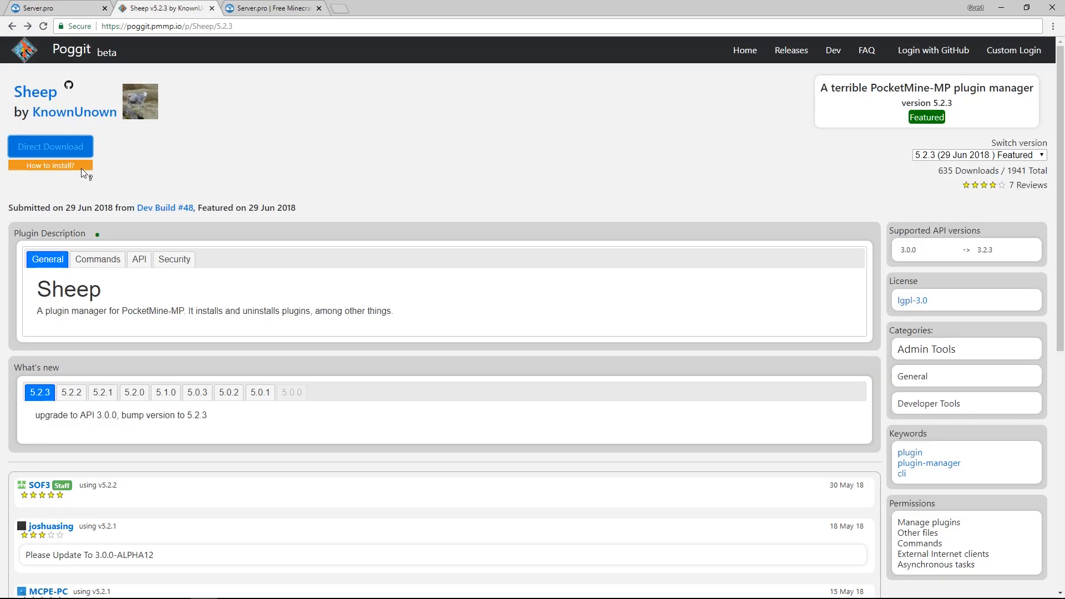
click(51, 146)
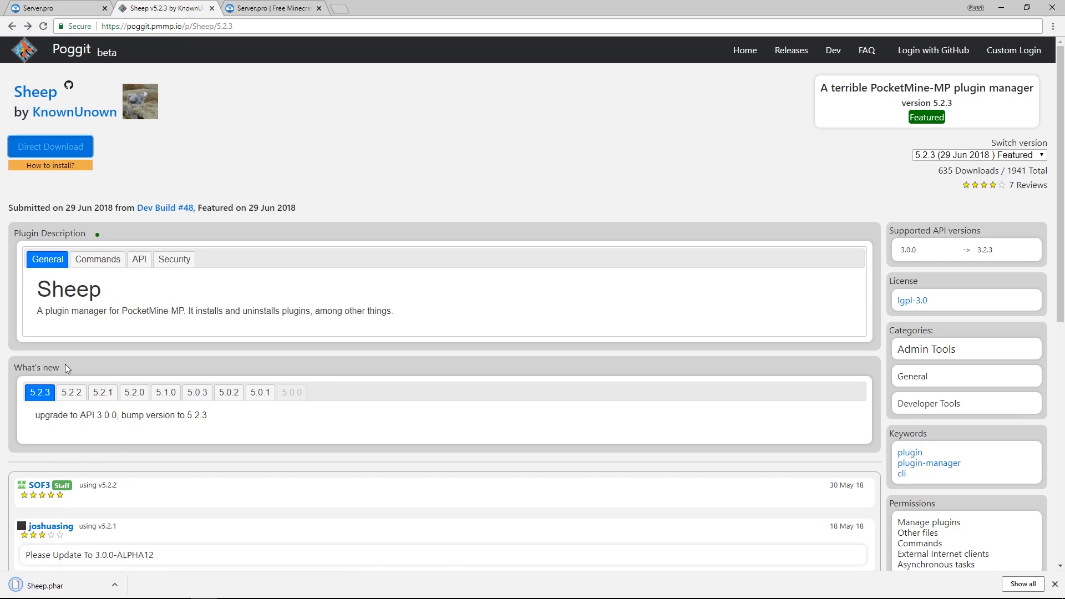
click(51, 8)
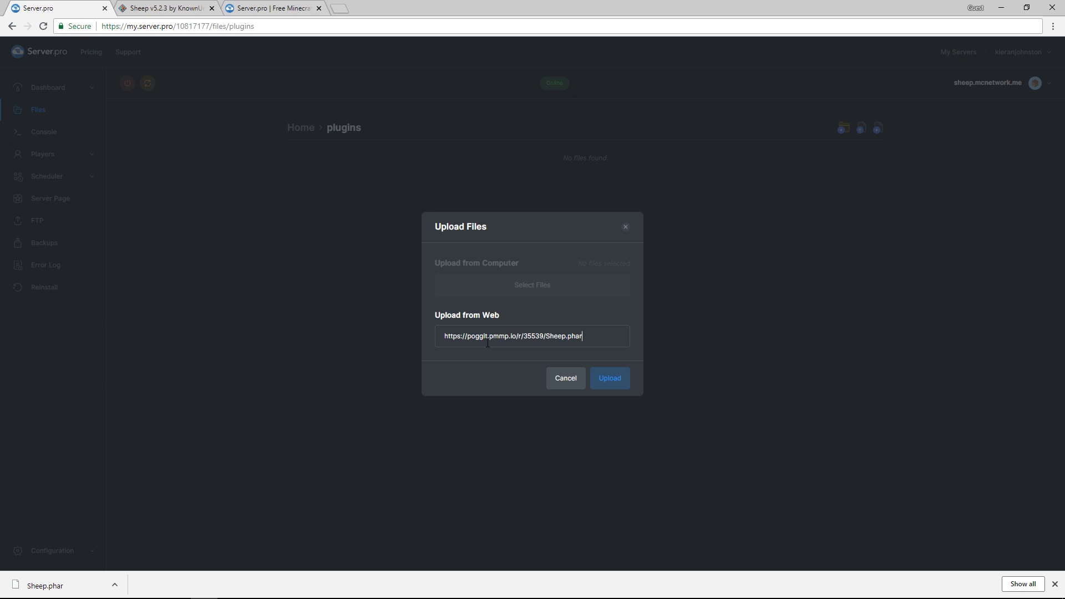
click(608, 378)
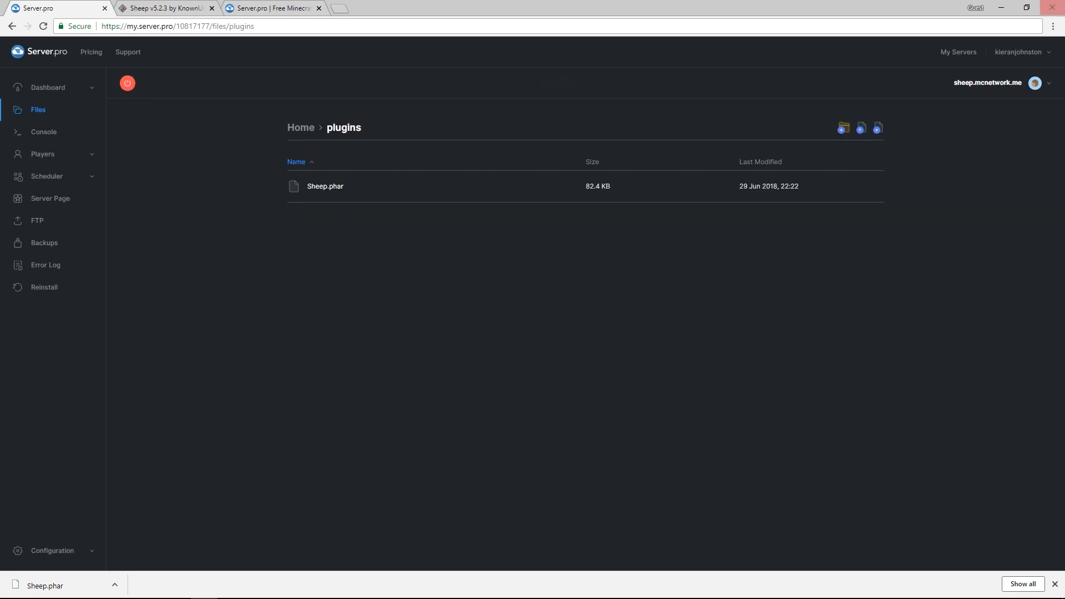
click(127, 83)
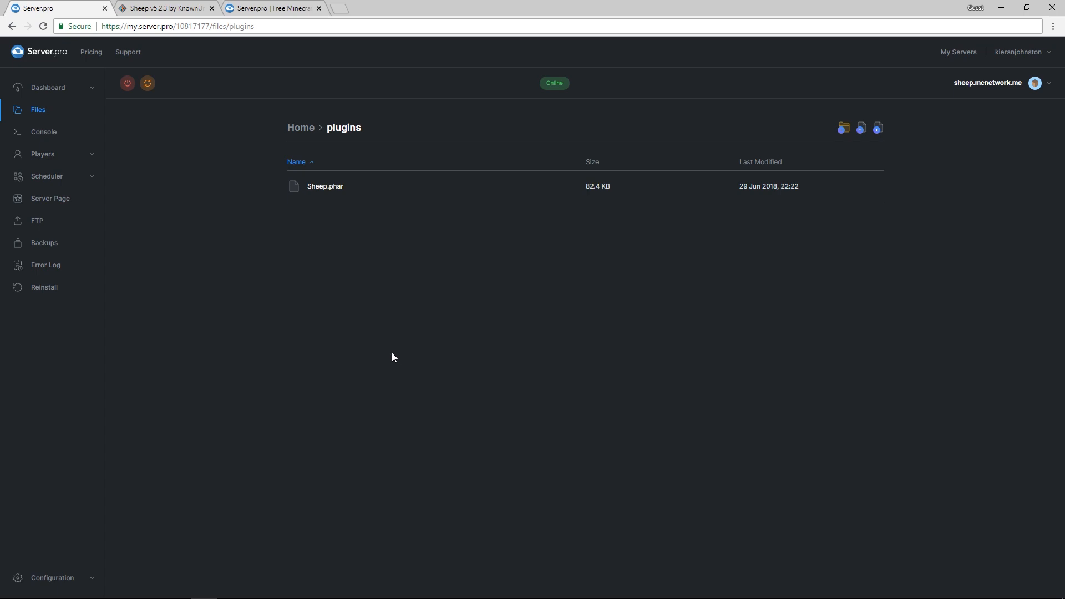
mouse_move(398, 333)
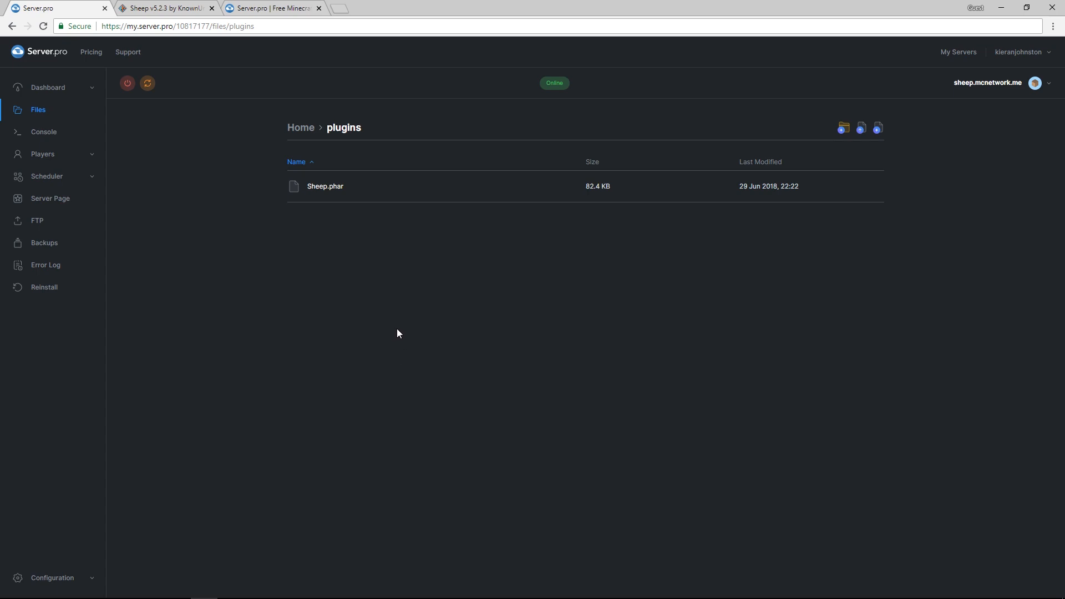
Confirm Sheep v5.2.3 loaded in the console, then open Poggit's plugin releases list
click(43, 132)
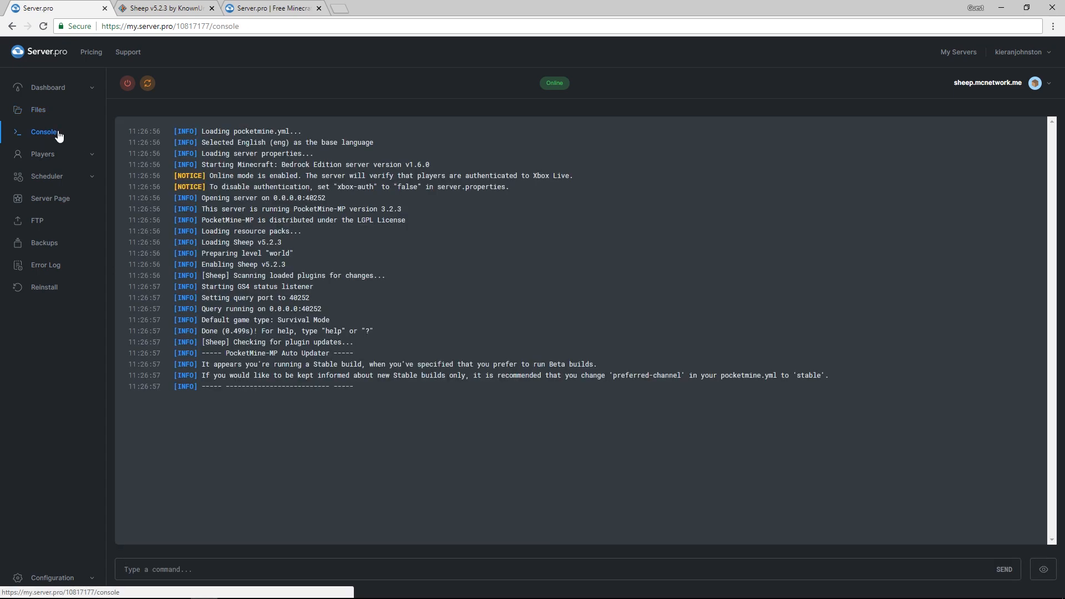
click(163, 7)
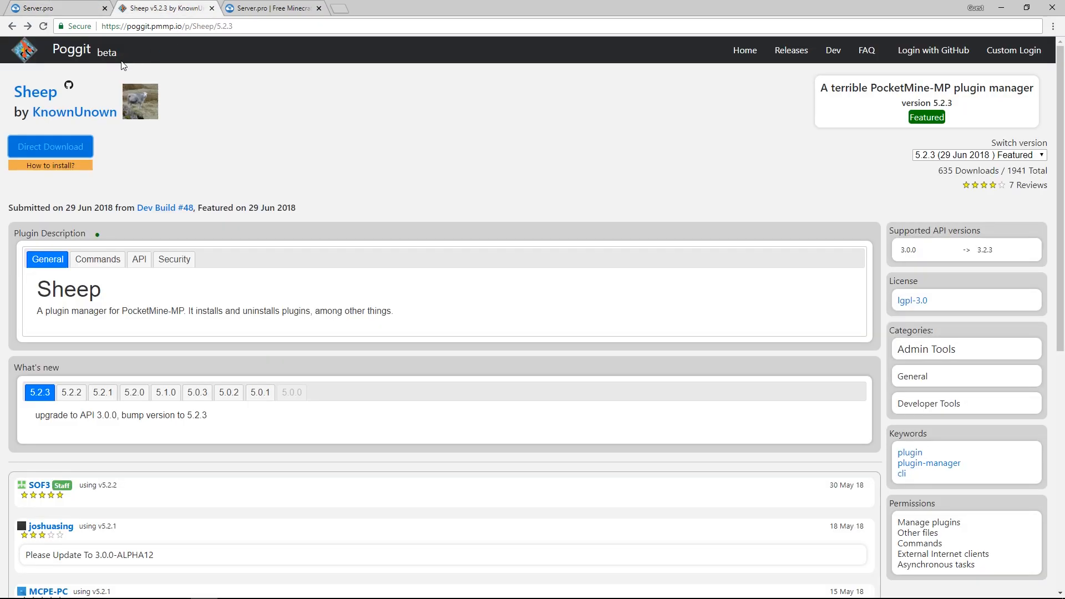
click(790, 51)
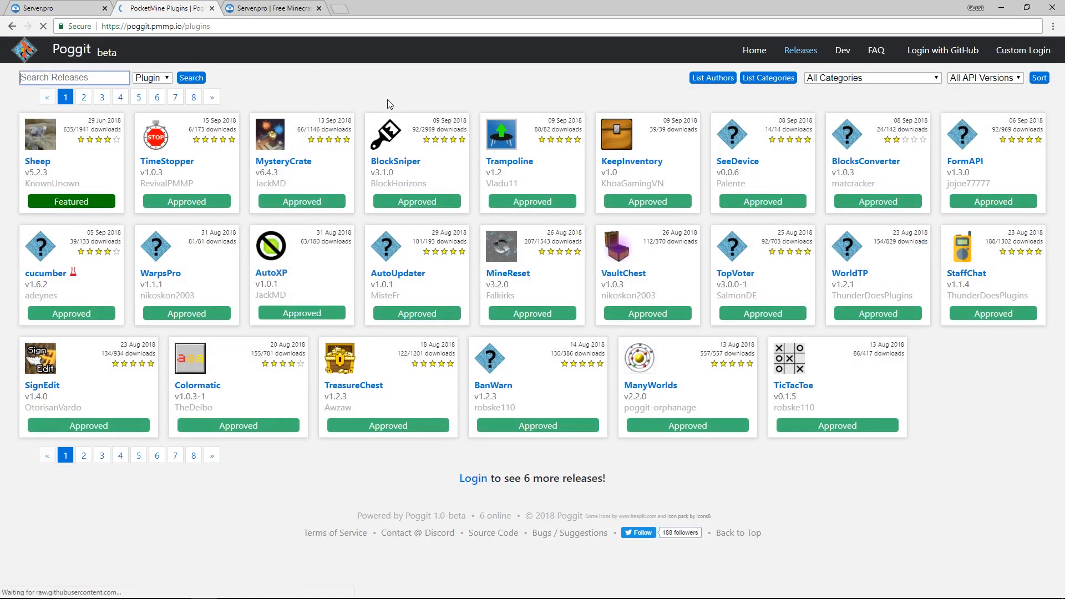
mouse_move(39, 167)
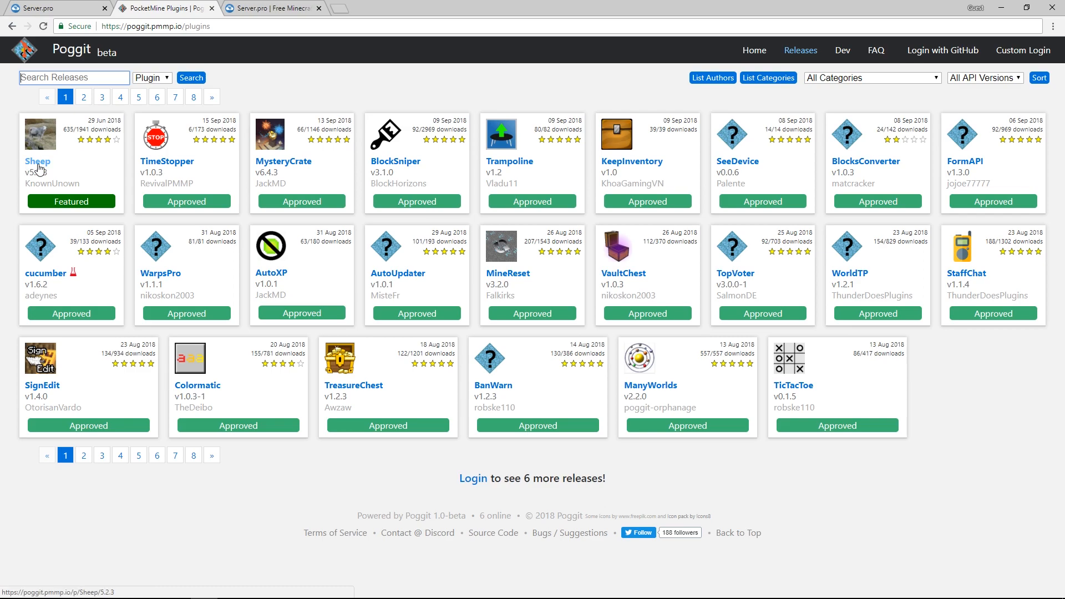
mouse_move(11, 26)
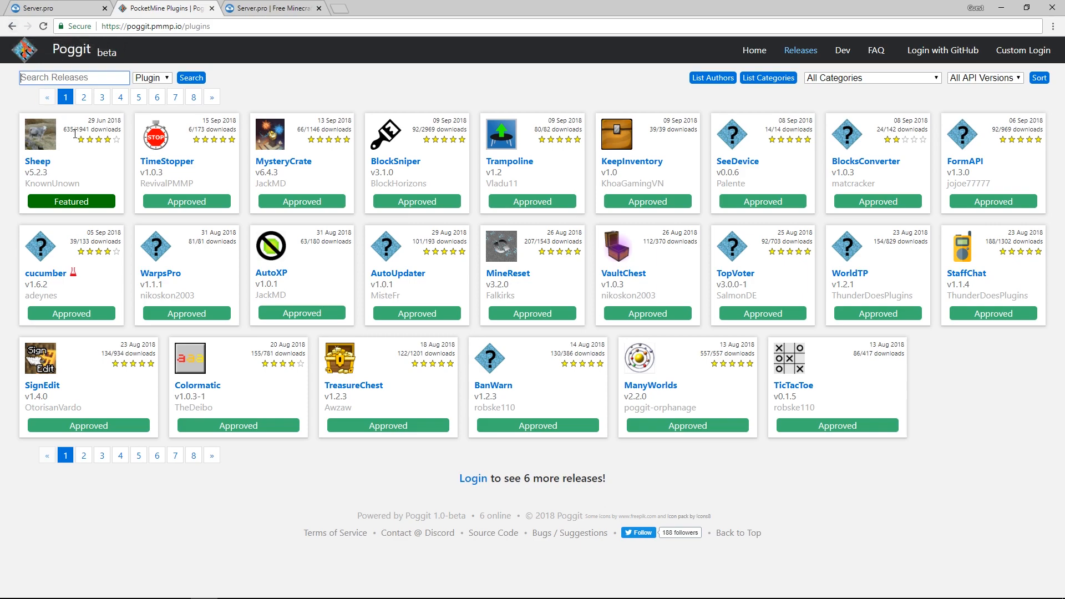
mouse_move(79, 162)
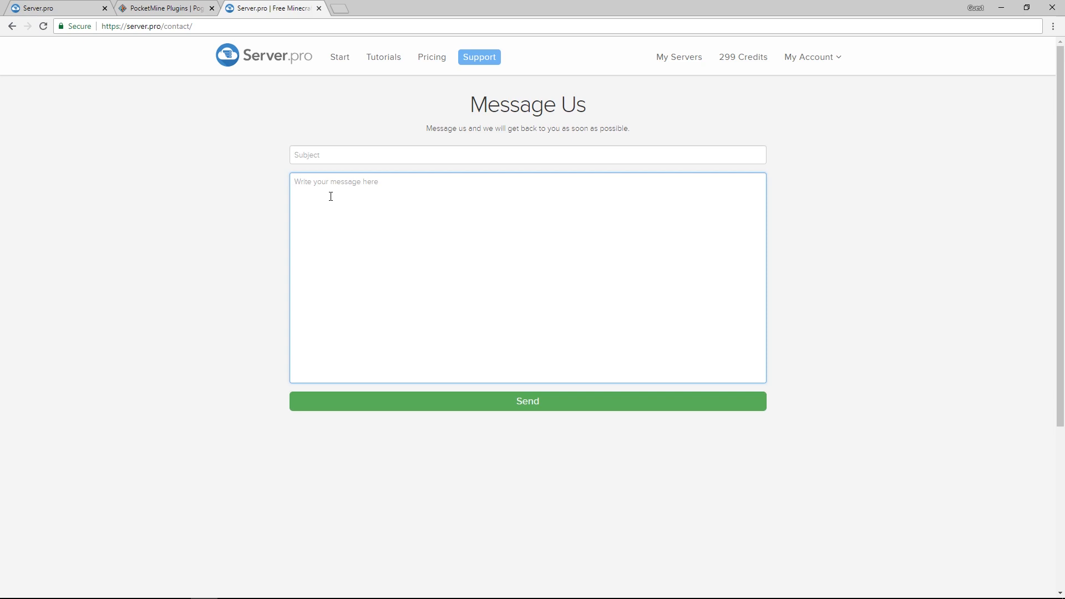
click(163, 7)
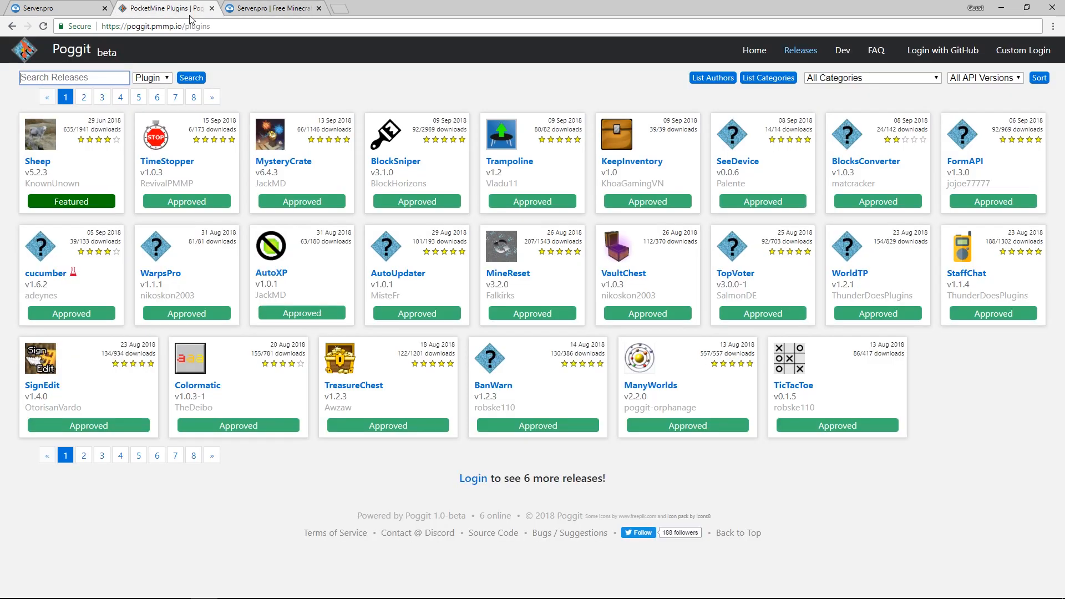
mouse_move(495, 219)
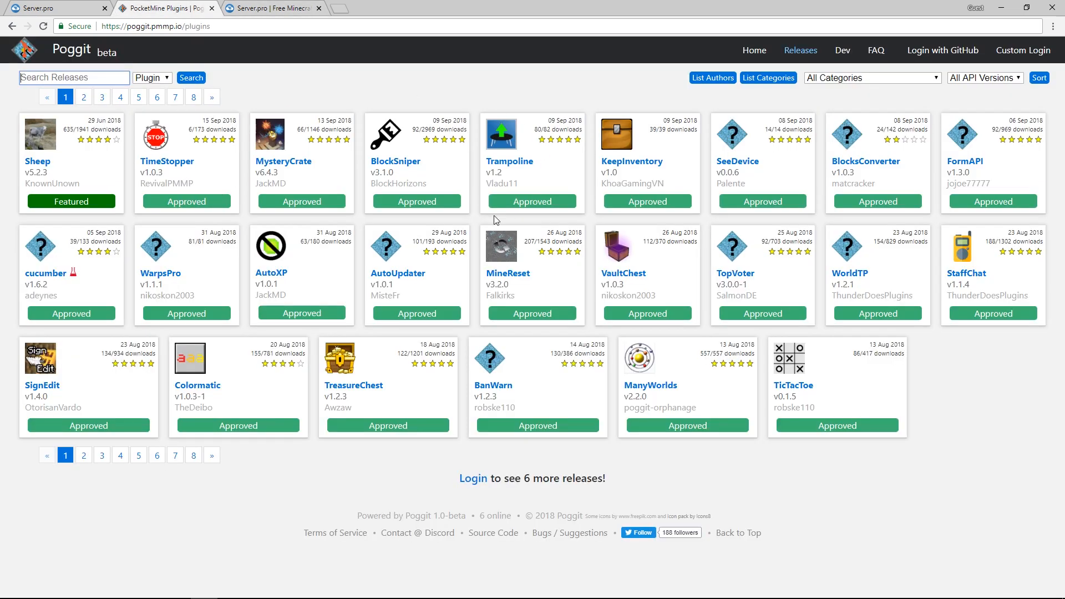
mouse_move(448, 225)
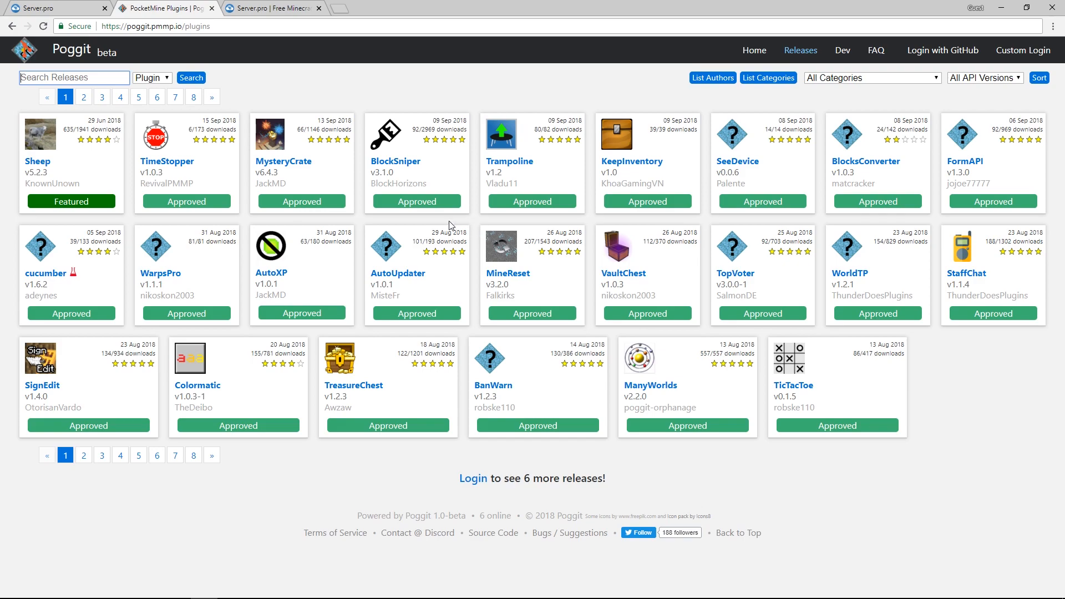
mouse_move(166, 160)
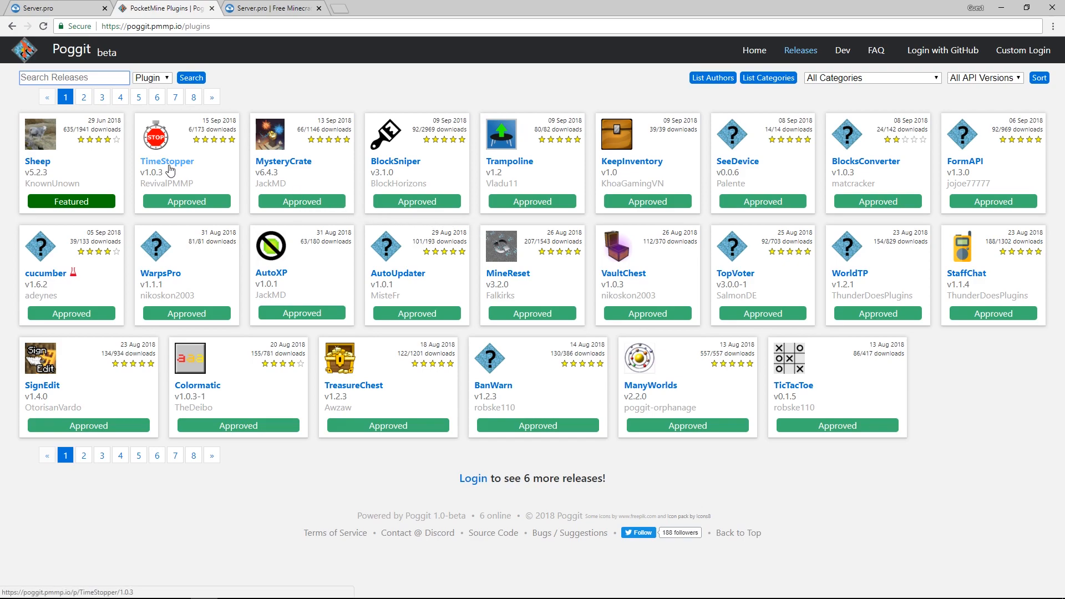
Send the command 'install TimeStopper' from the server console
click(167, 160)
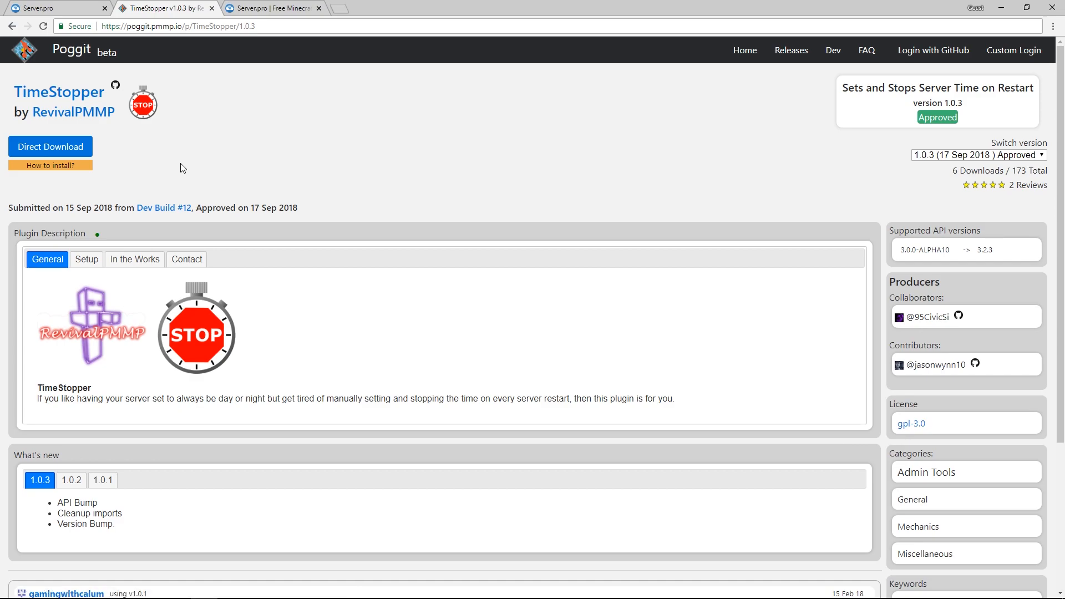
mouse_move(43, 100)
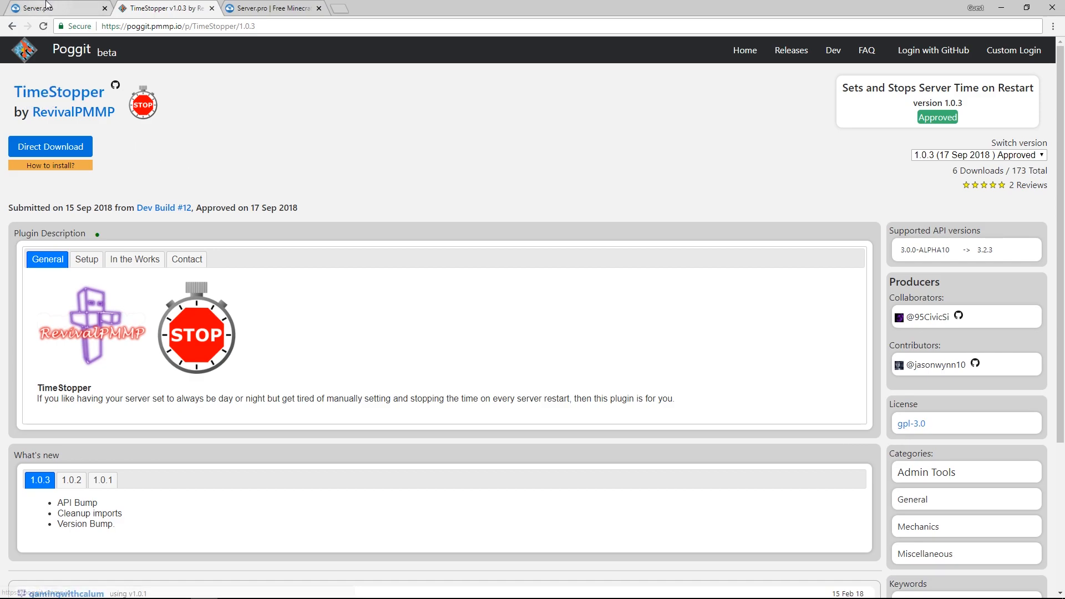
click(55, 8)
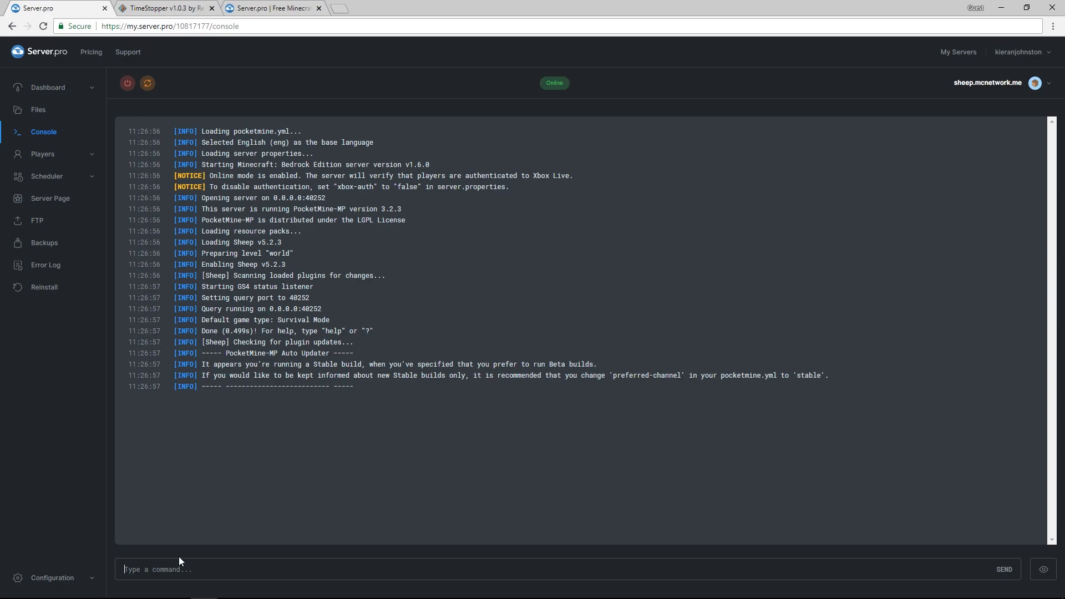
text(install)
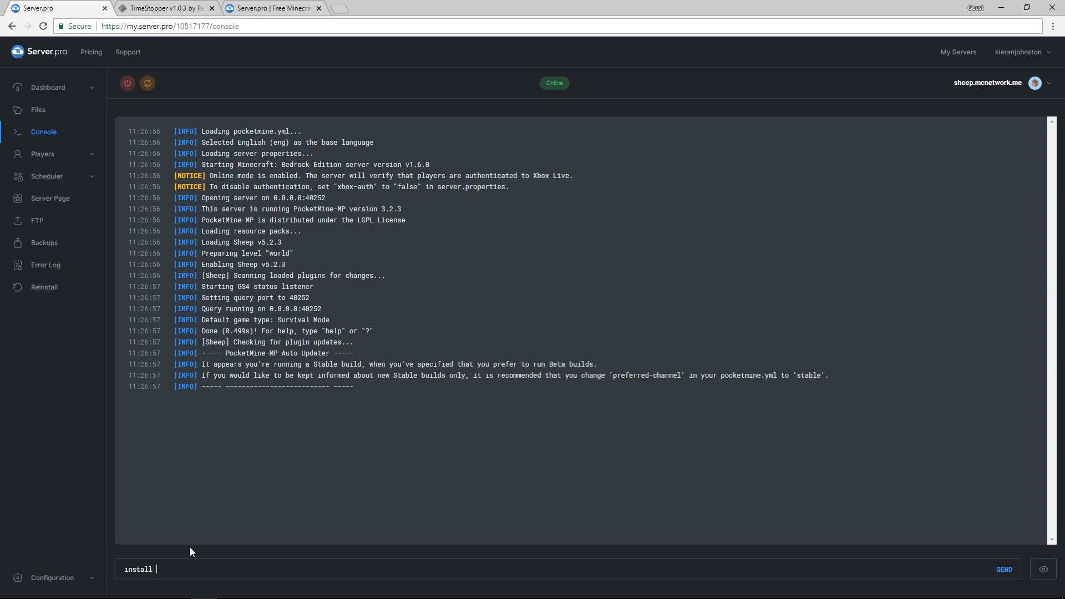
text(Time)
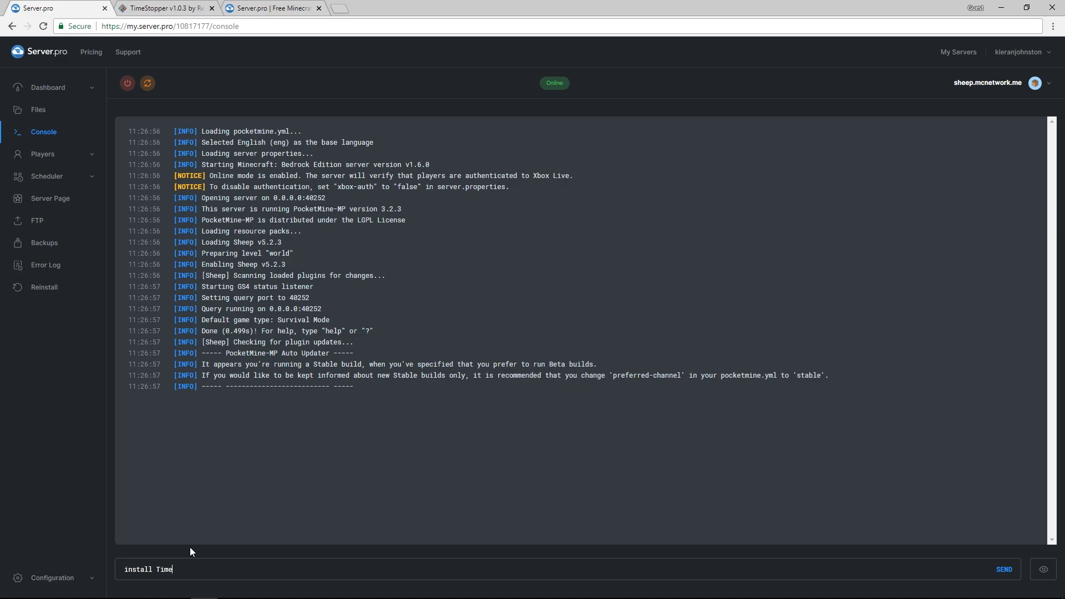
text(Stopper)
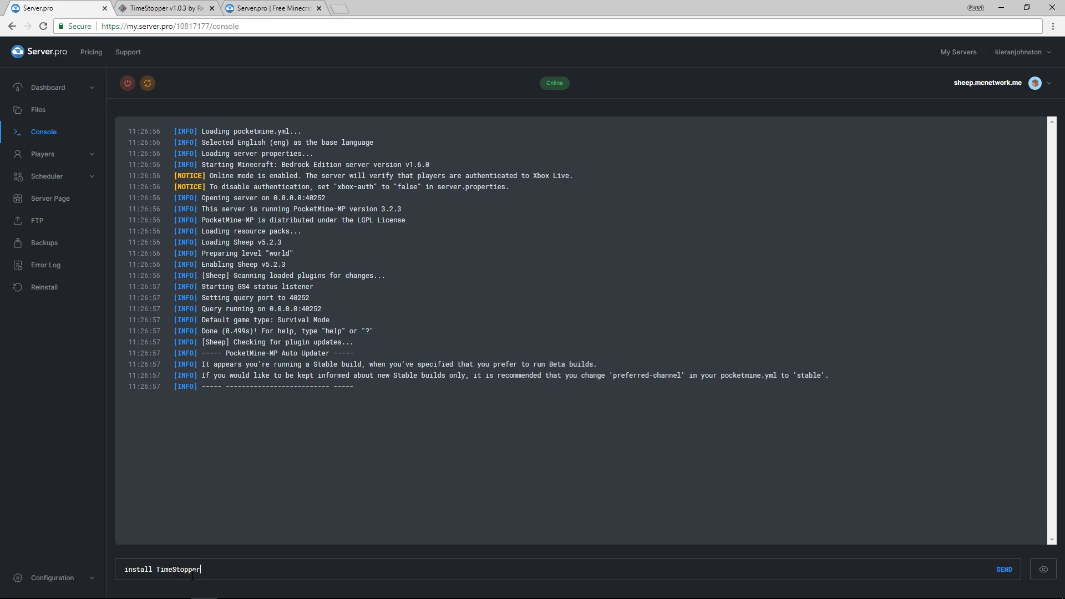
click(163, 8)
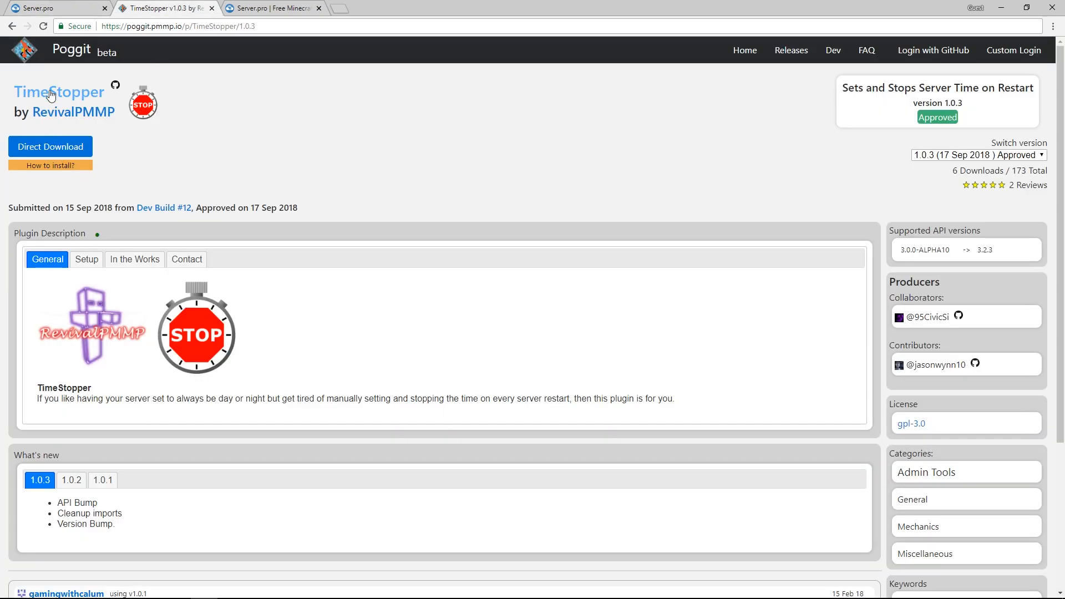
mouse_move(37, 8)
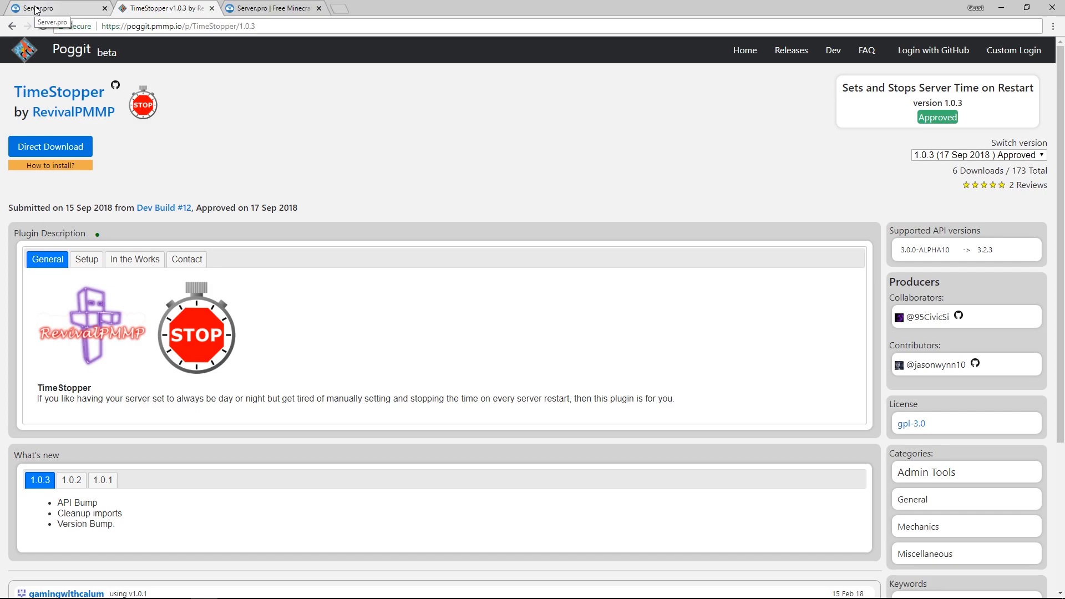
click(54, 8)
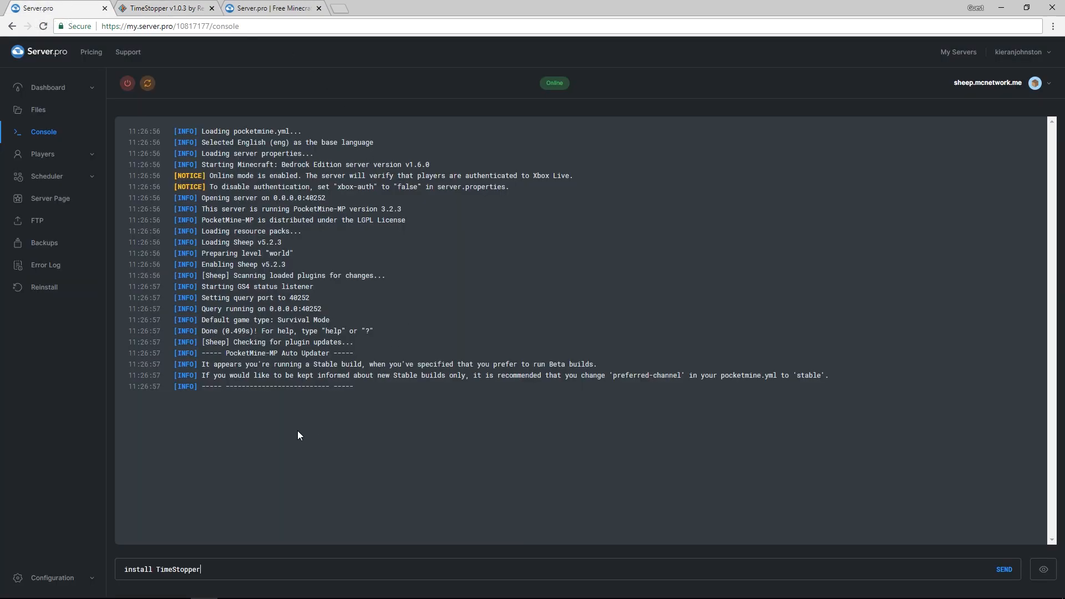
click(166, 7)
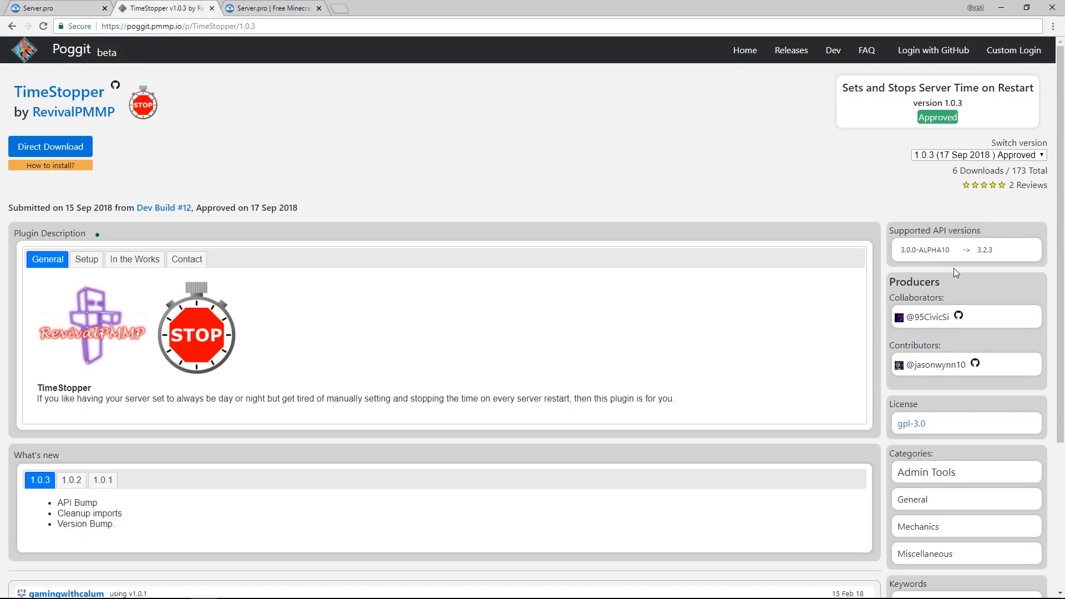
click(976, 155)
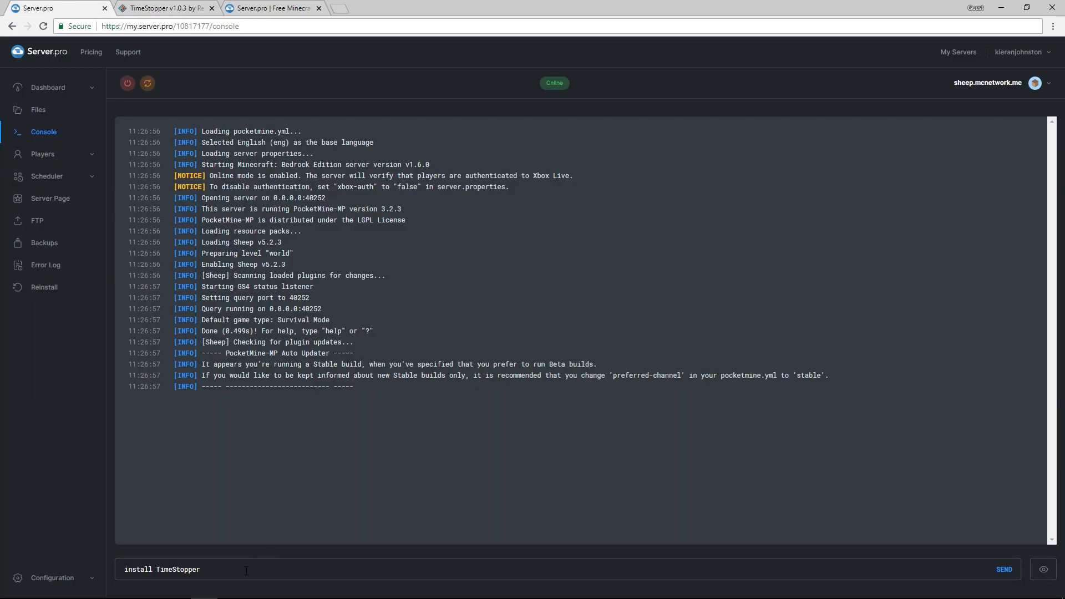
click(1003, 569)
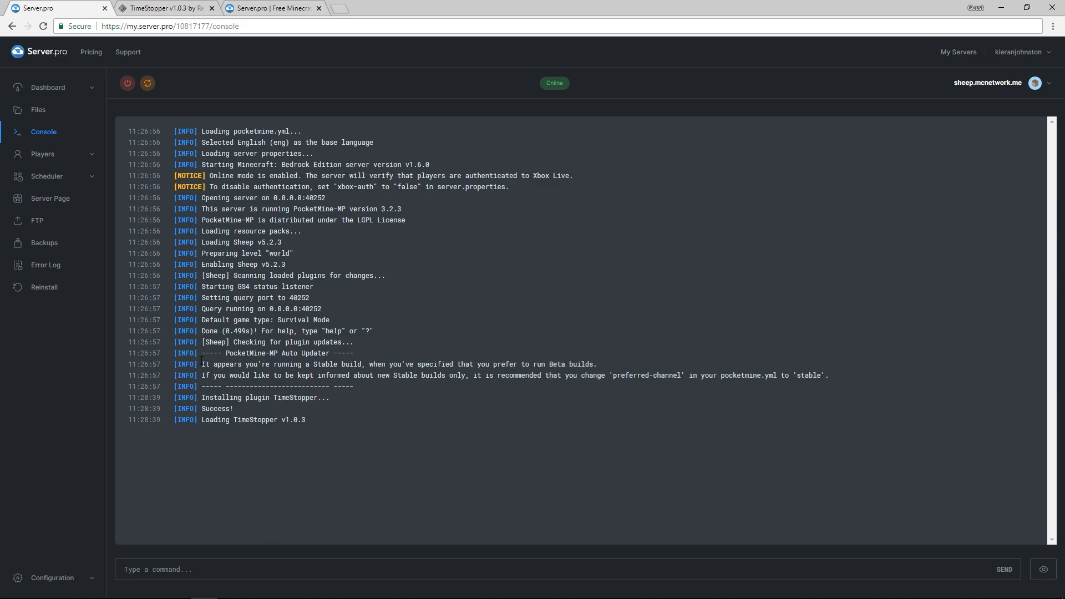
Restart the server and confirm TimeStopper v1.0.3 loads in the log
click(127, 82)
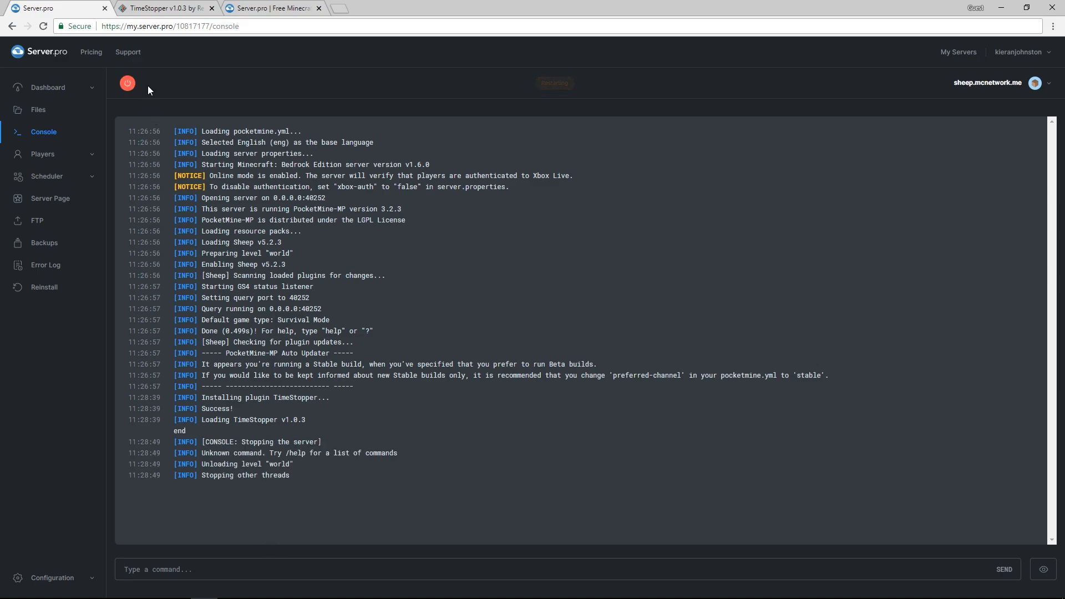
click(147, 83)
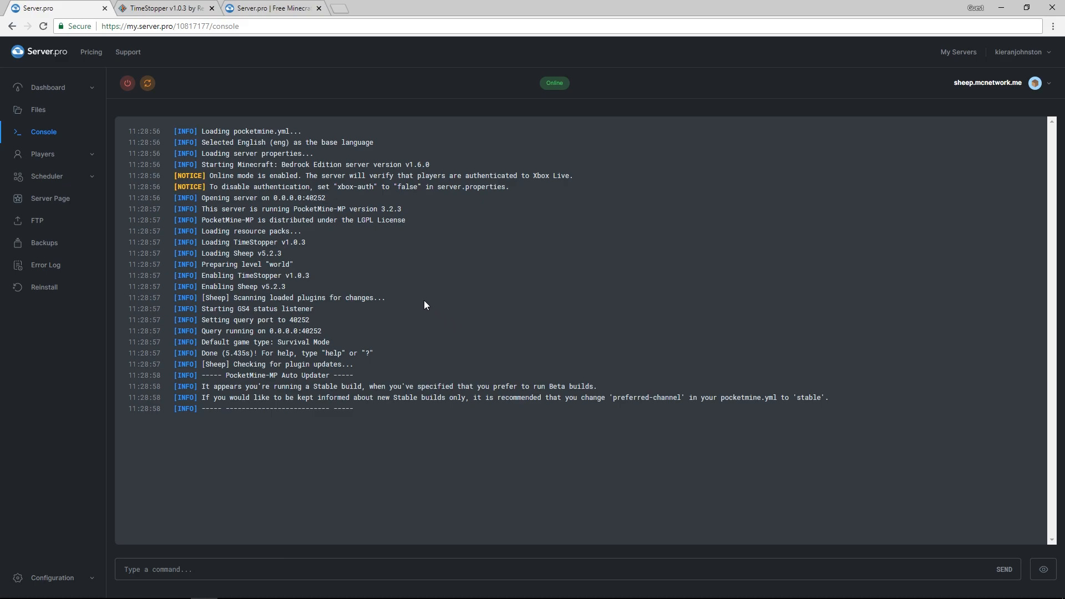
double_click(258, 241)
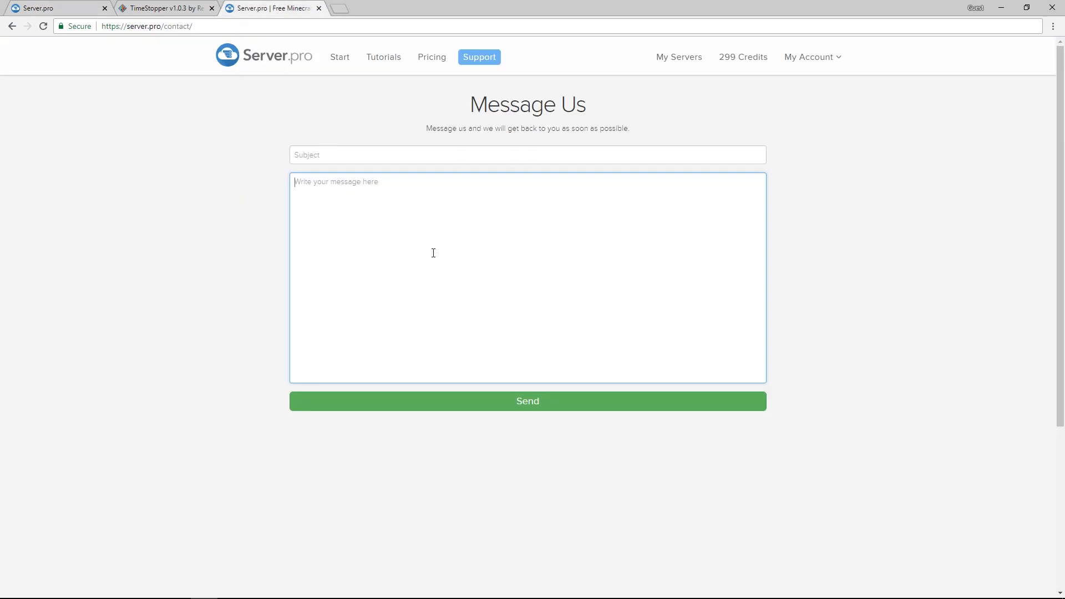
click(55, 8)
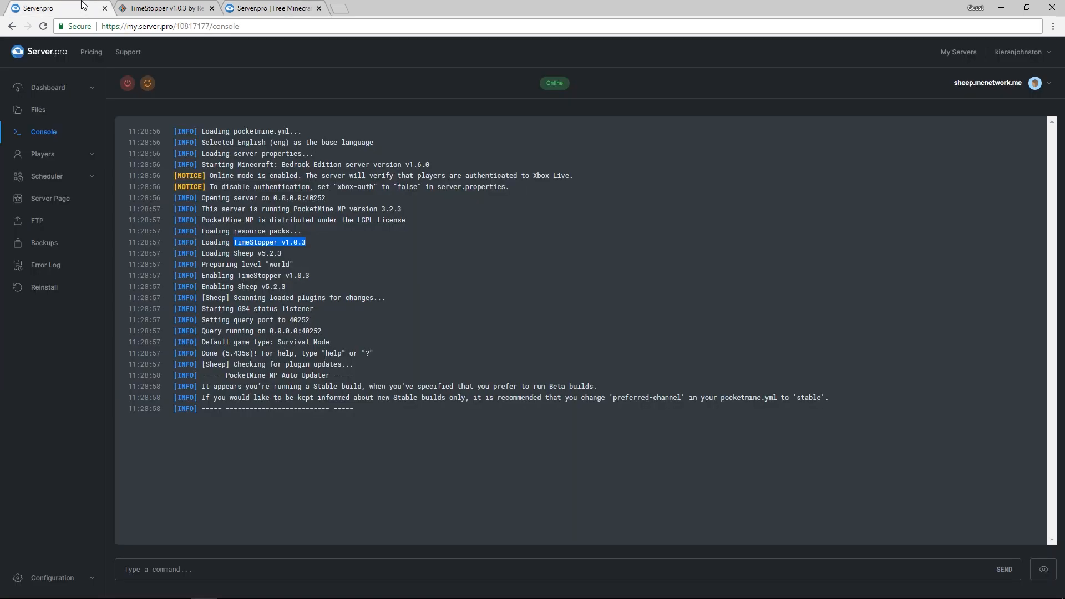
click(253, 448)
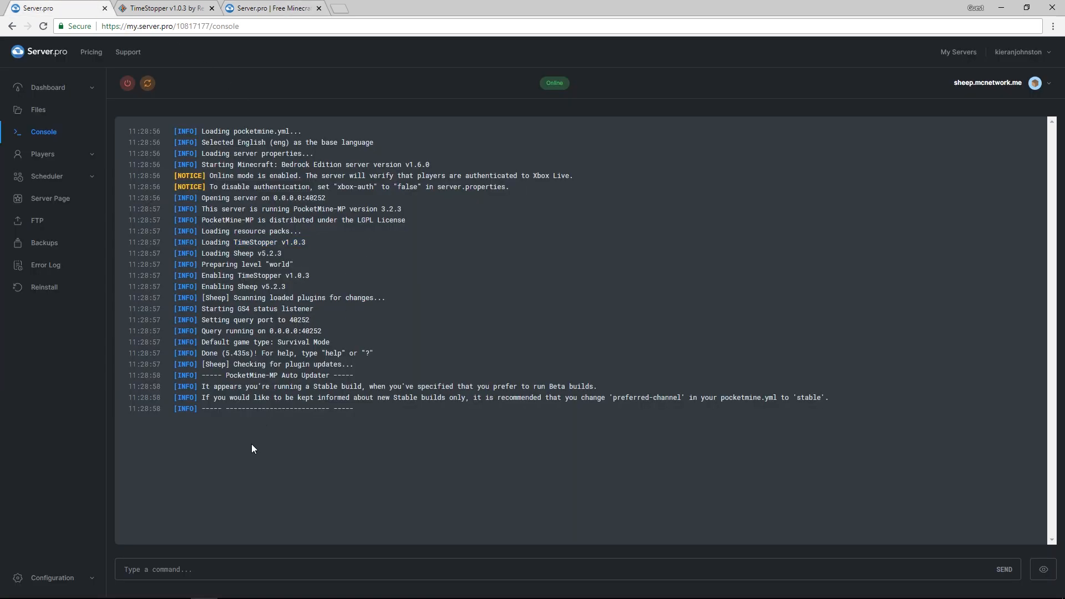
Uninstall TimeStopper, restart, and bring up TimeStopper v1.0.2 after another restart
text(uninstall TimeStopper)
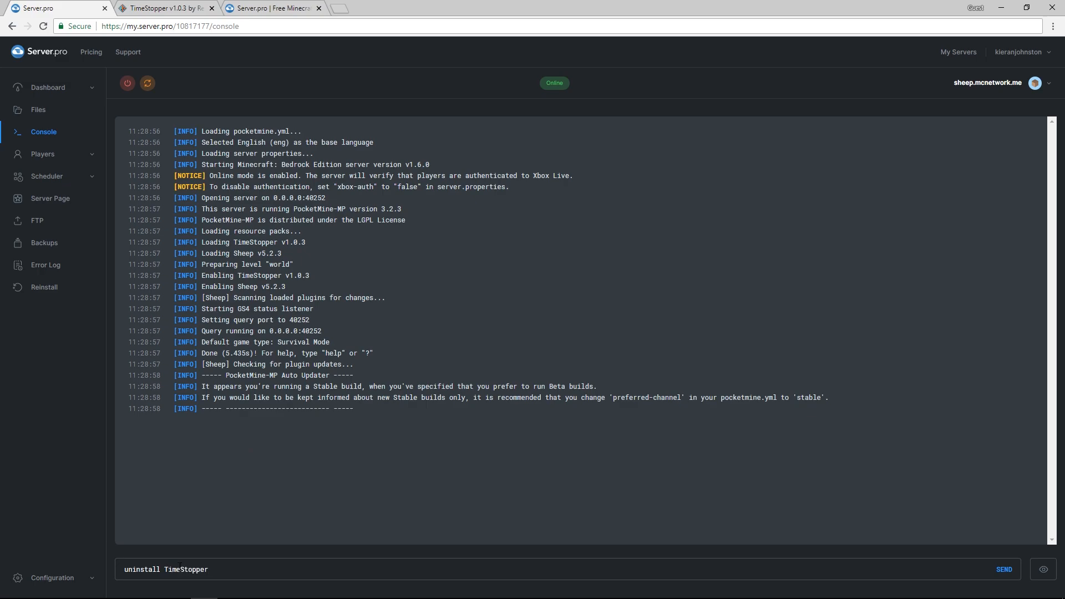
click(1004, 569)
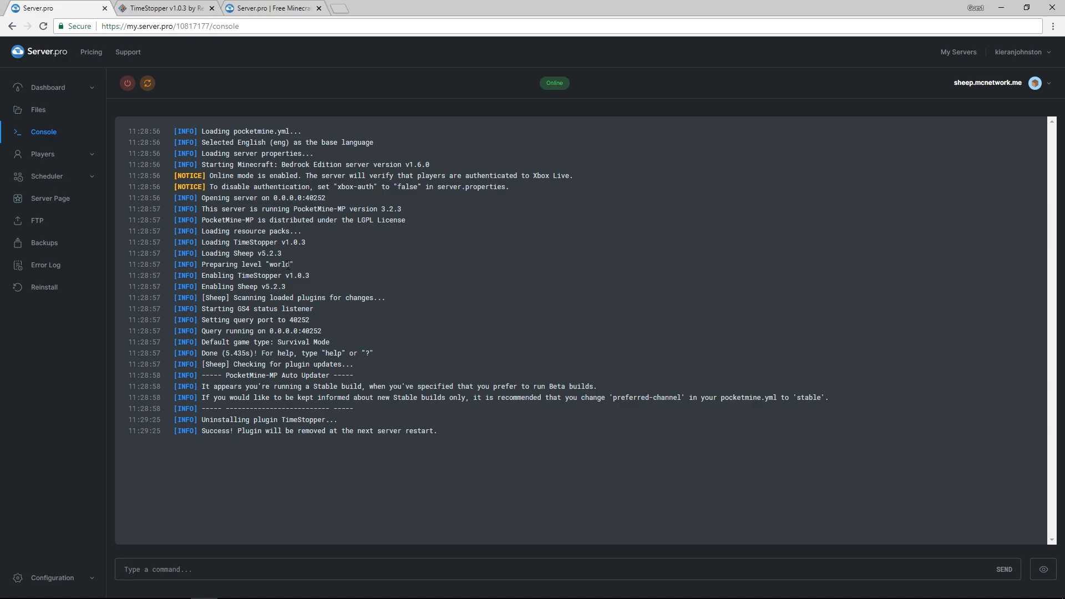
click(148, 83)
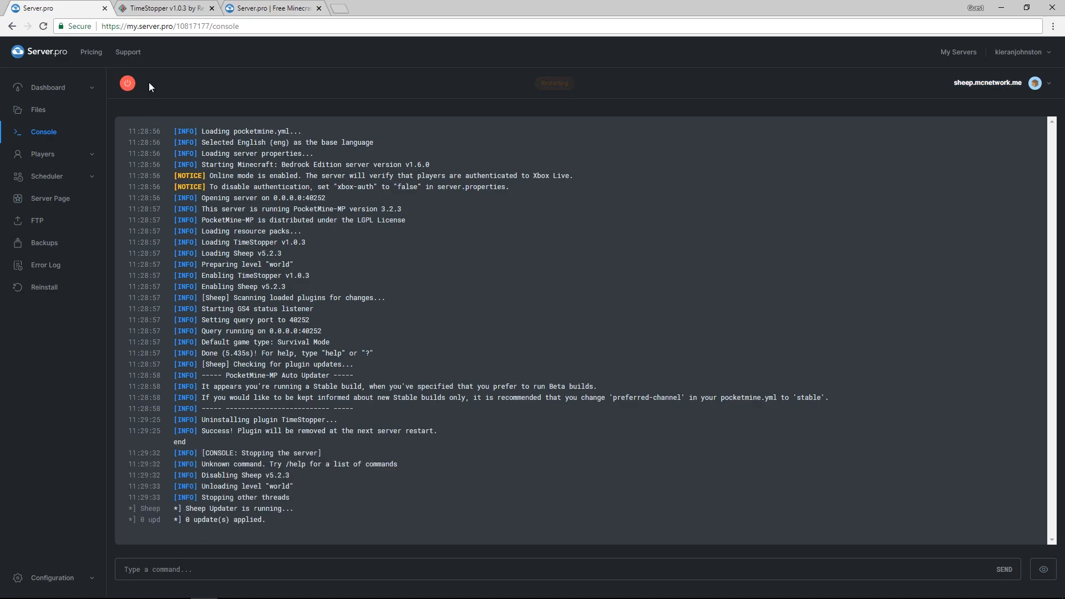
click(147, 83)
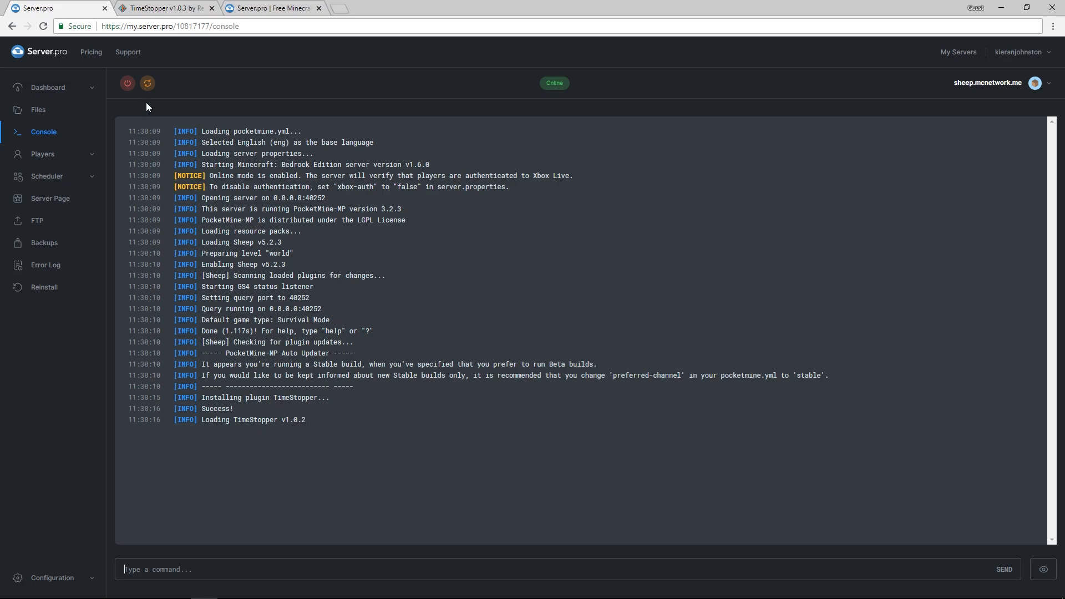
click(146, 83)
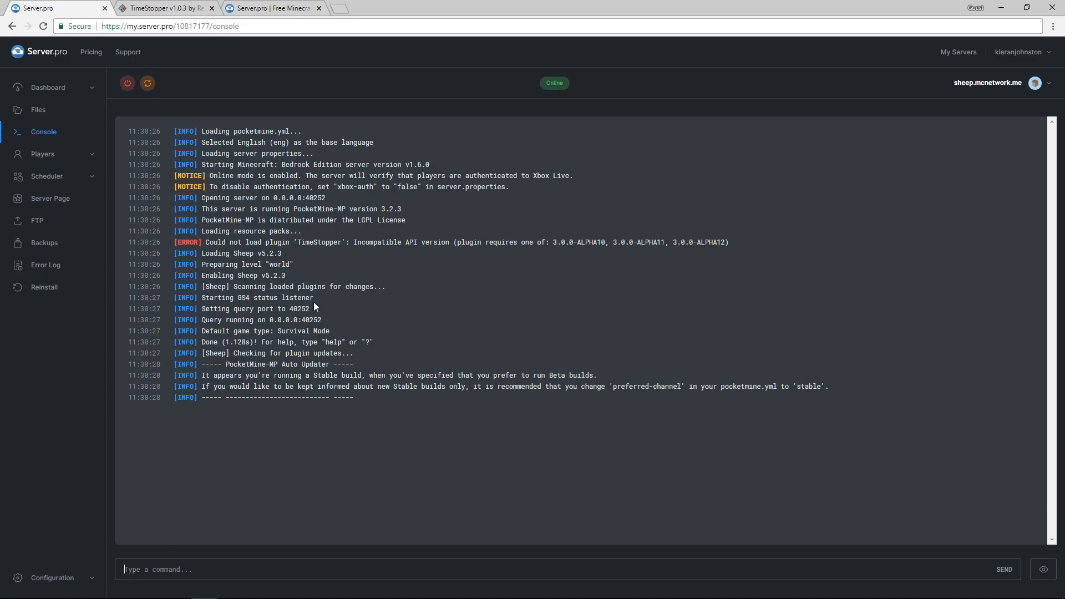
mouse_move(180, 544)
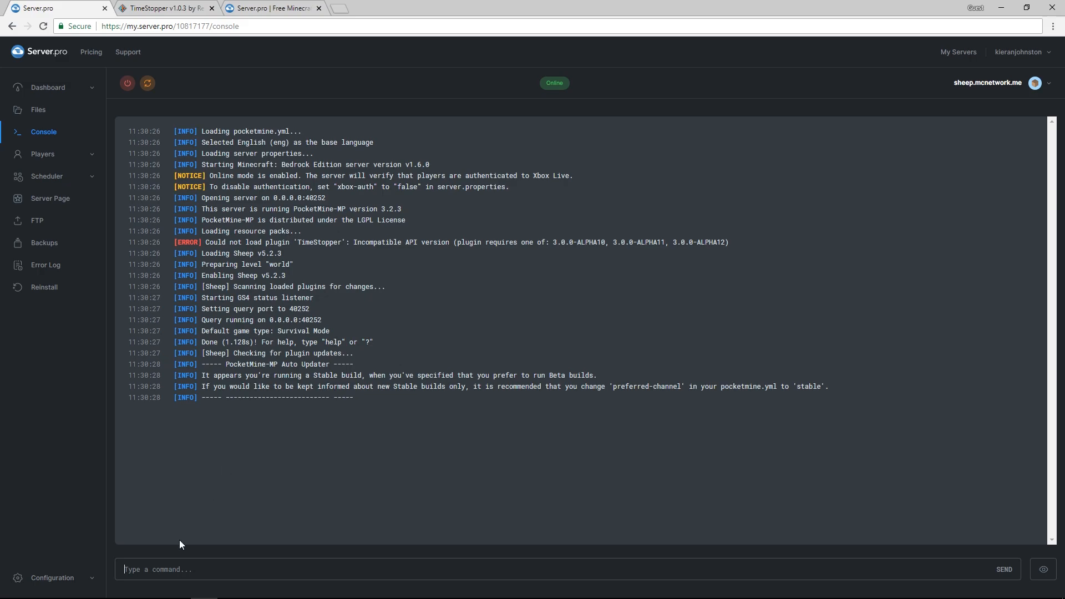
Send 'update TimeStopper' from the console and restart the server
text(update)
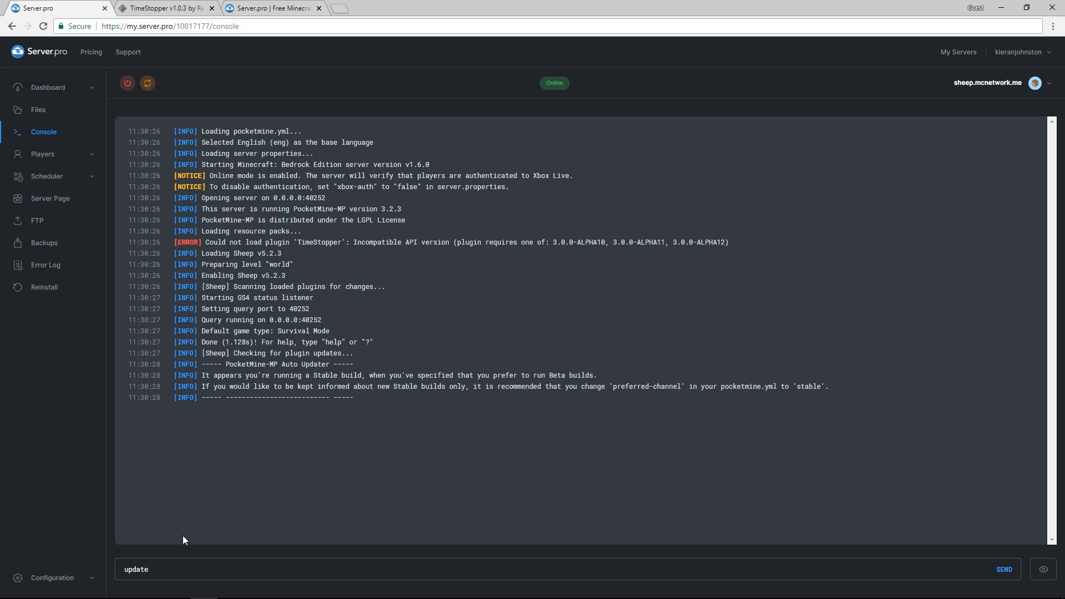
text(TimeStopper)
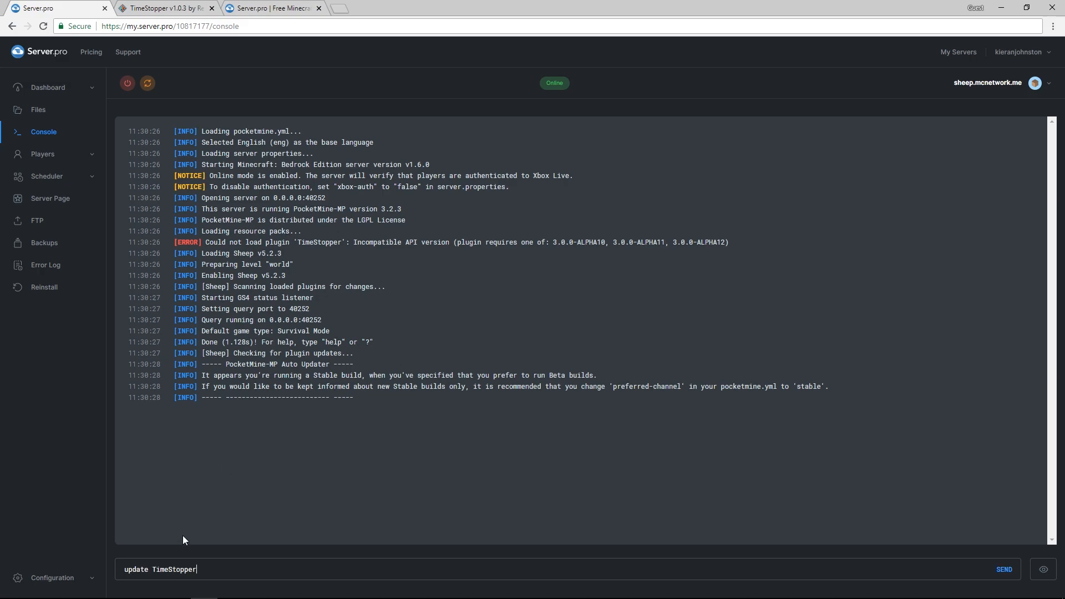
click(1004, 569)
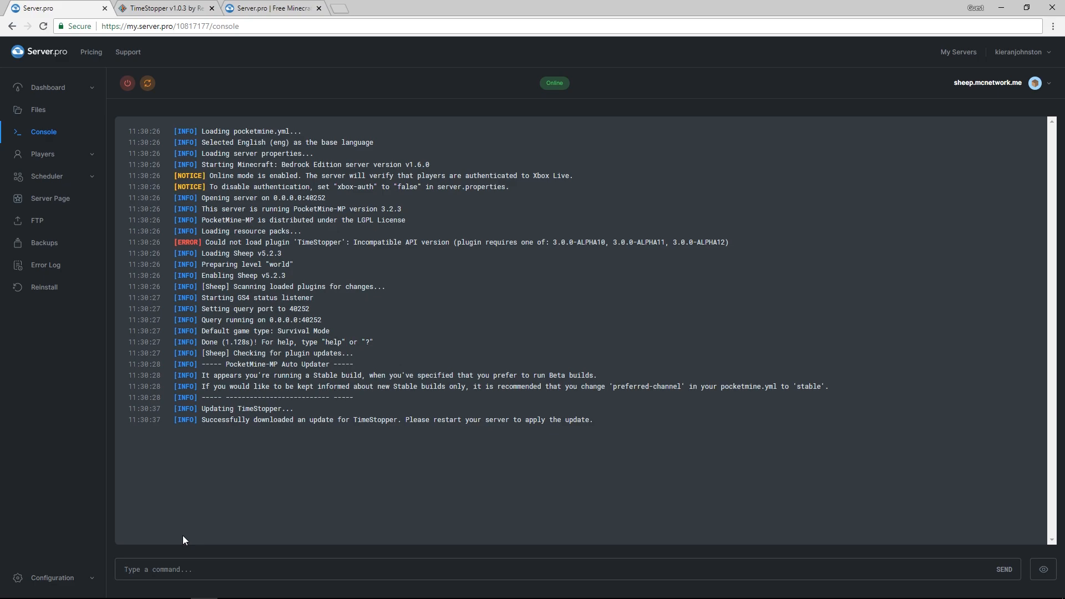
mouse_move(455, 432)
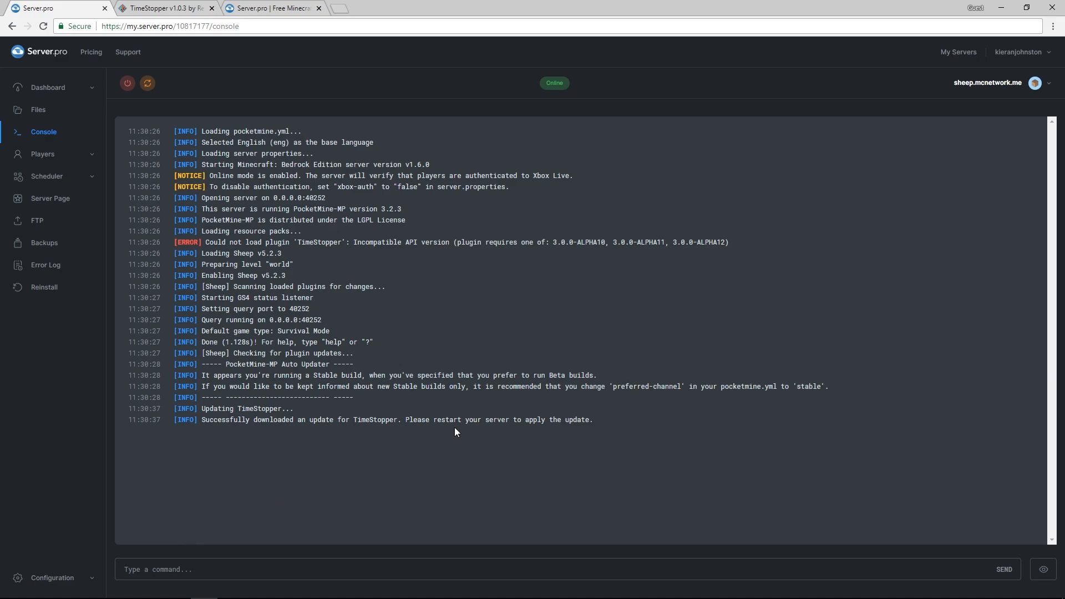
mouse_move(380, 256)
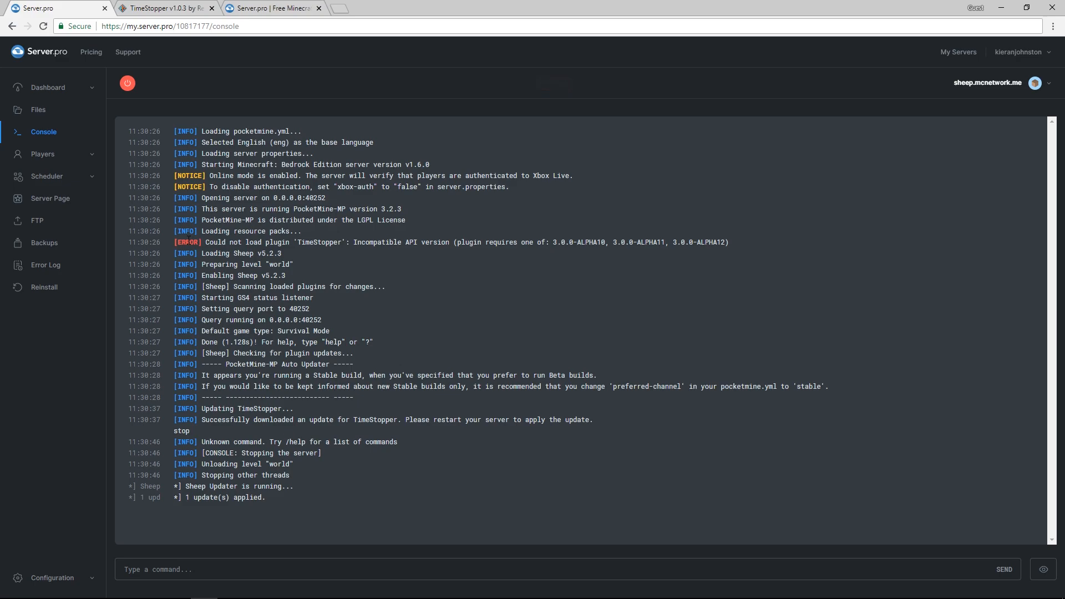
click(148, 83)
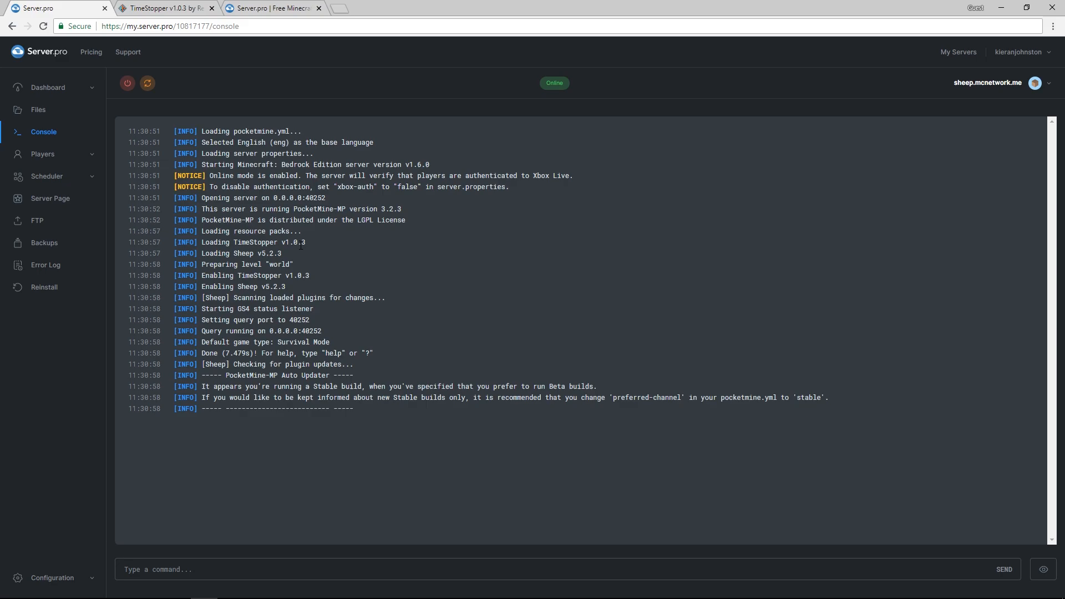
click(37, 109)
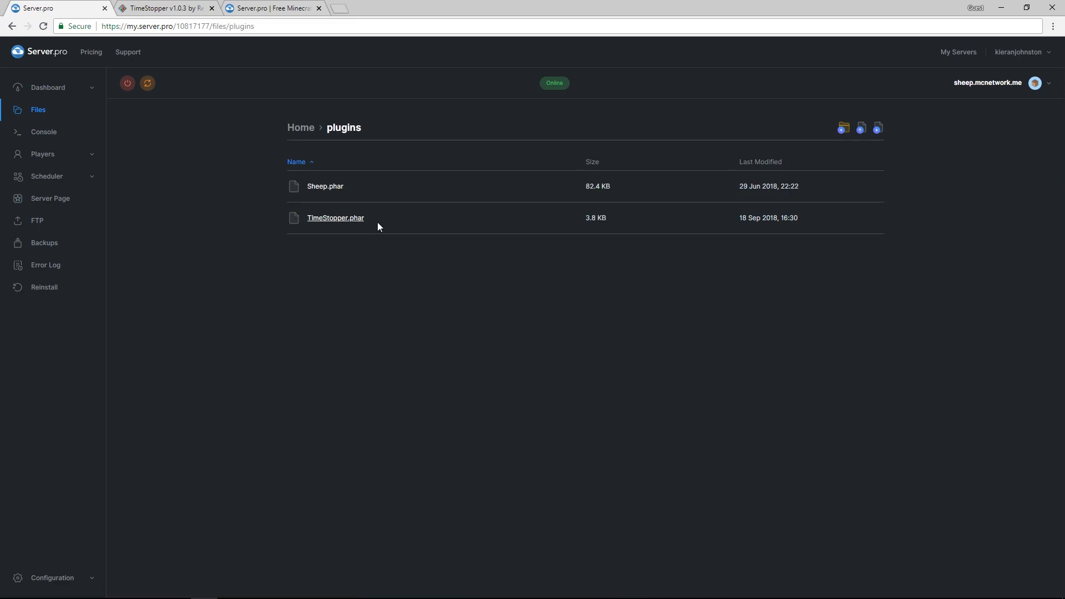
mouse_move(396, 208)
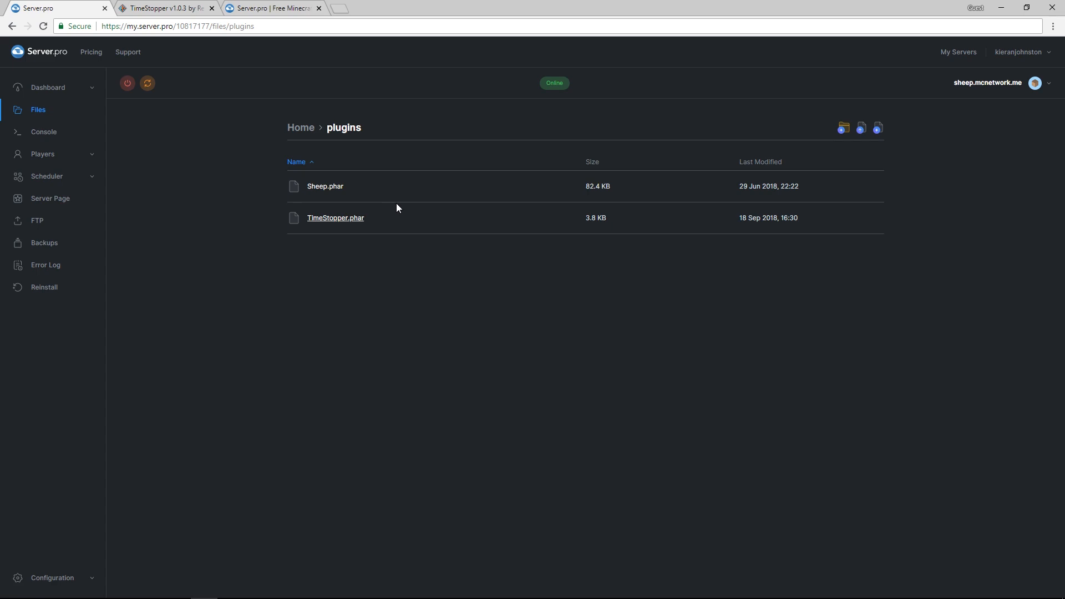
Navigate to plugin_data > Sheep and open config.yml in the editor
click(300, 127)
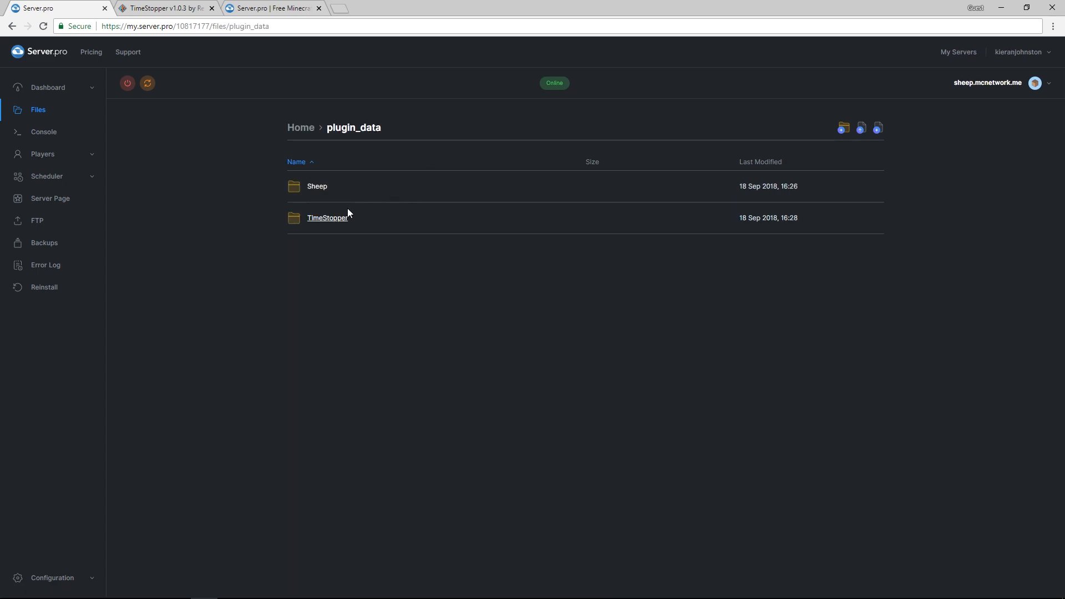
click(317, 187)
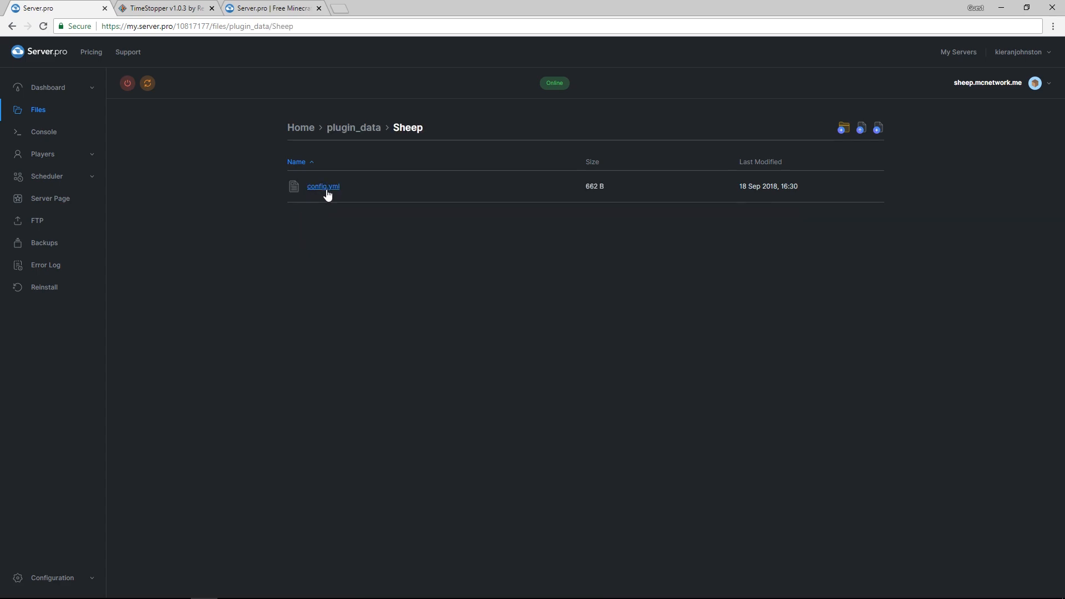
click(323, 187)
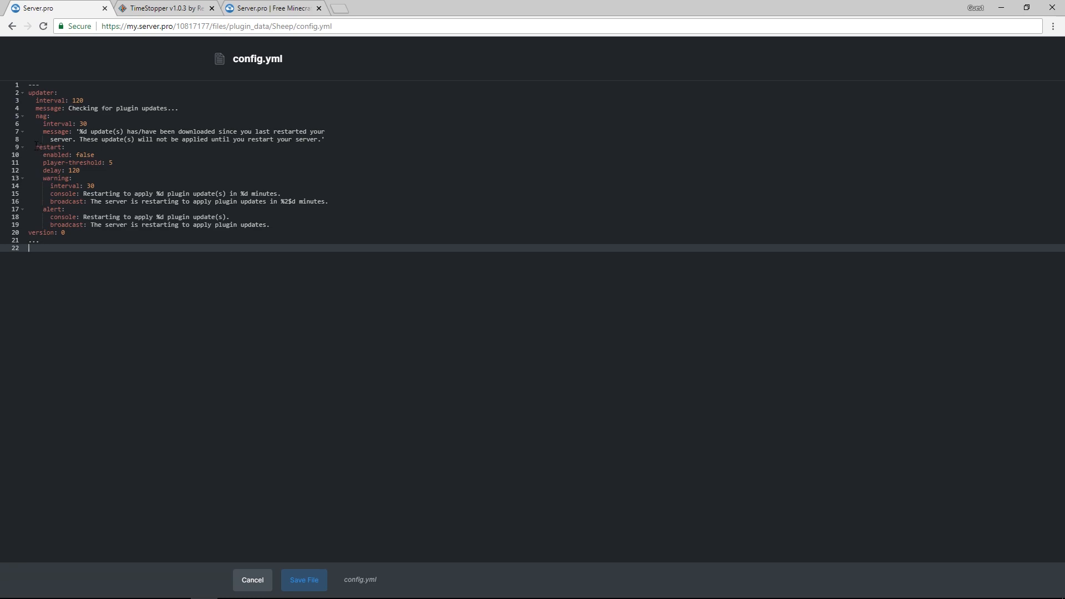
Change restart enabled from false to true and delay from 120 to 60
click(72, 178)
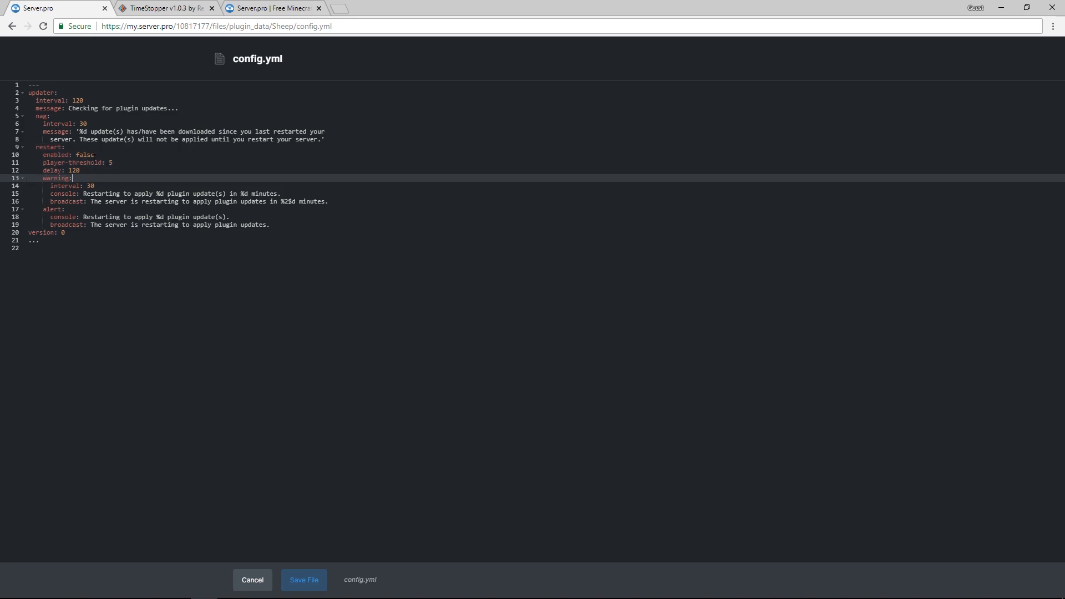
click(90, 154)
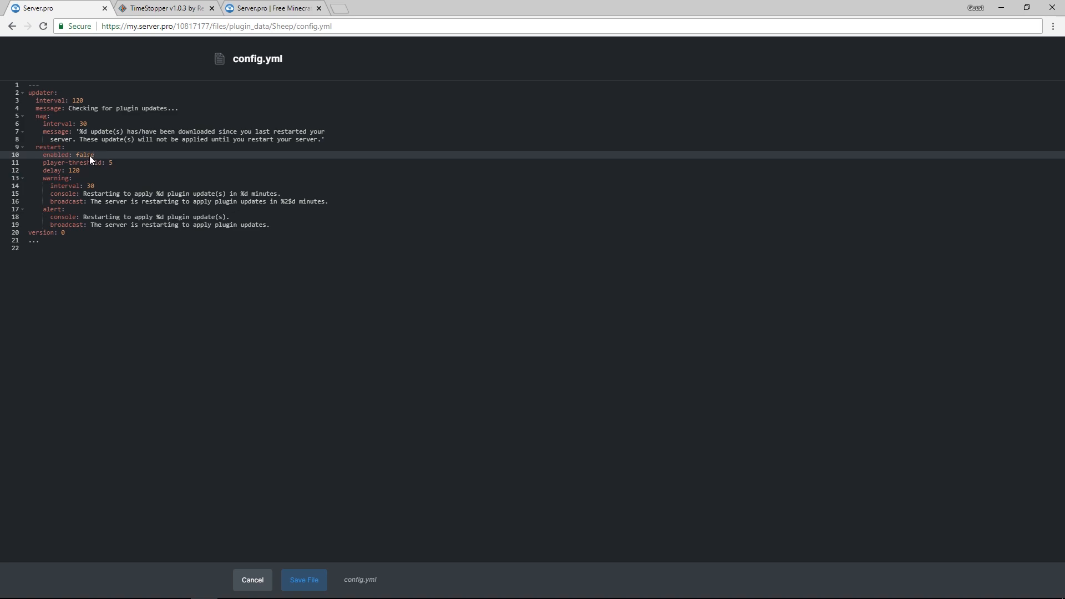
text(true)
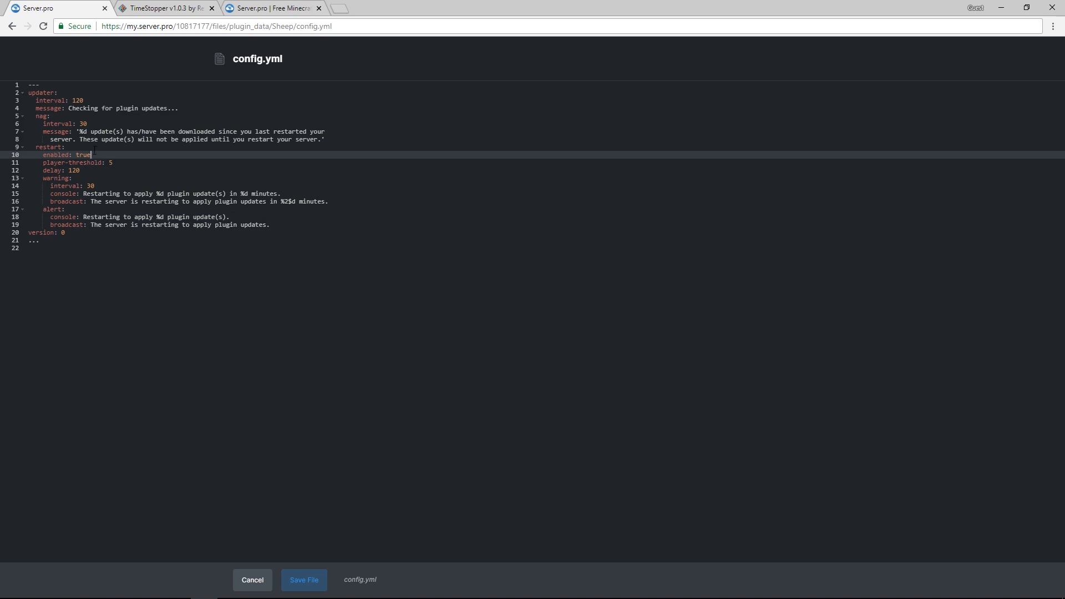
click(73, 170)
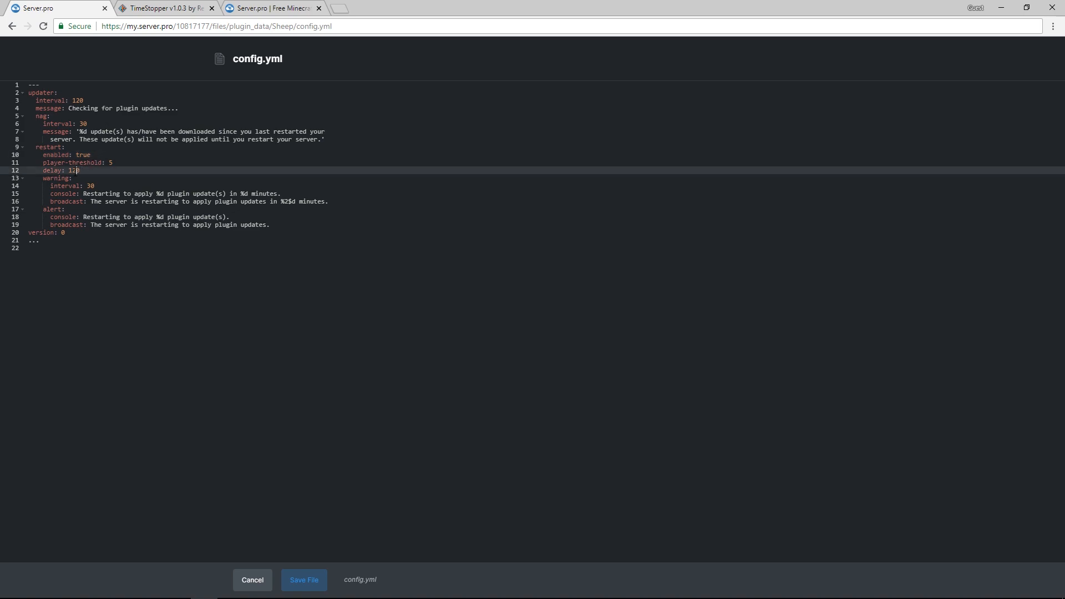
text(0)
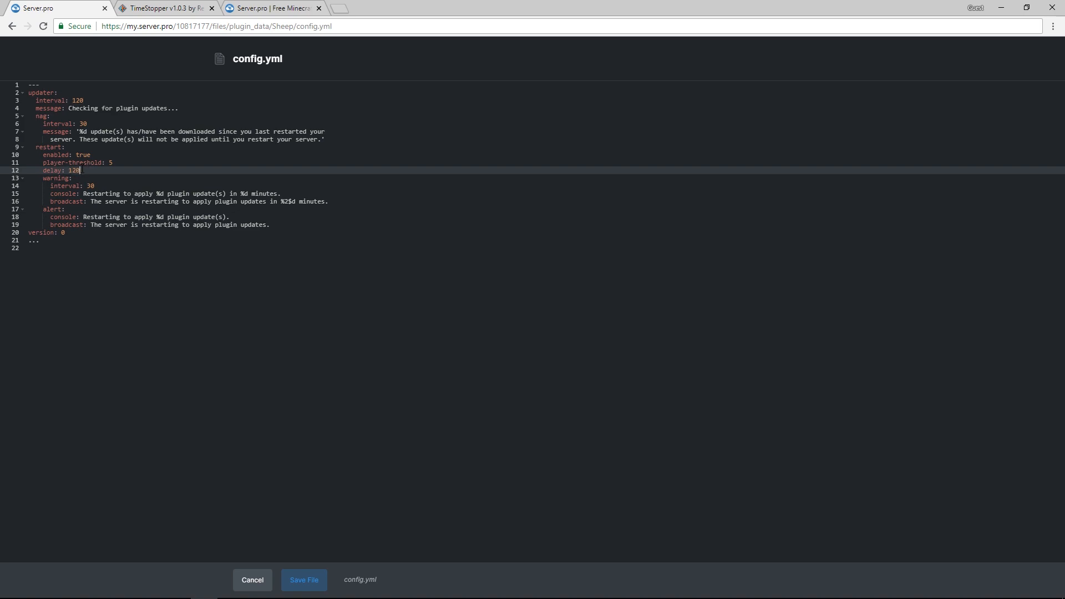
text(60)
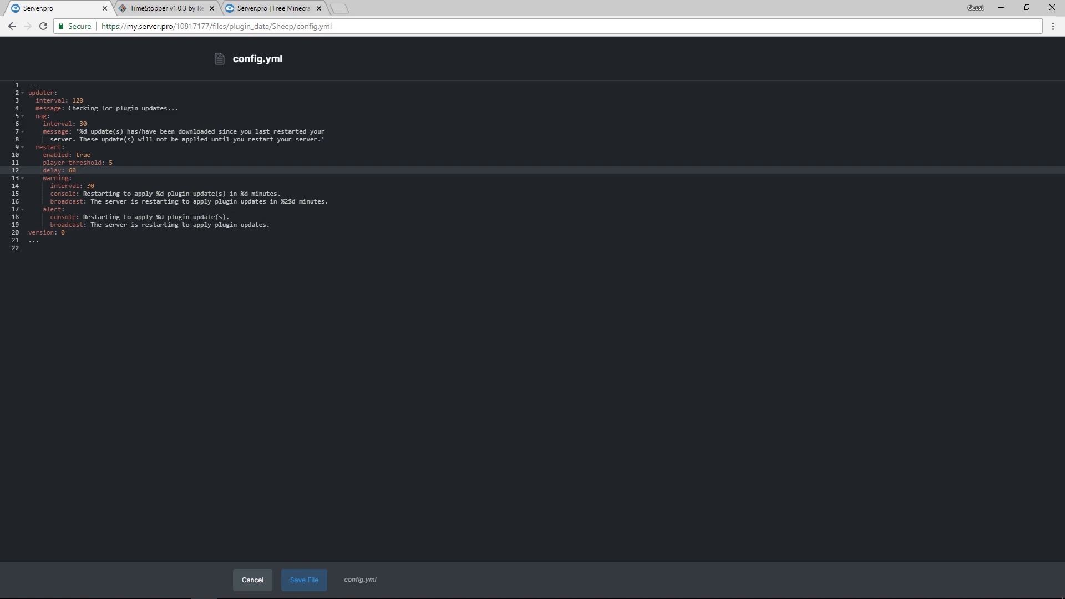
click(77, 170)
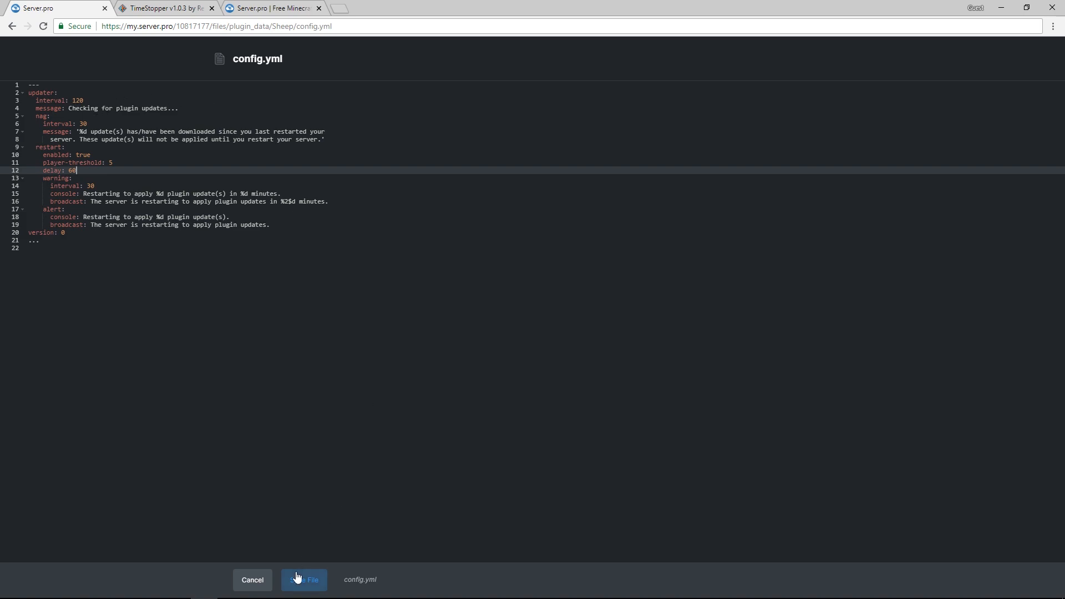
Save Sheep's config, restart the server, and re-save TimeStopper's config.yml unchanged
click(305, 579)
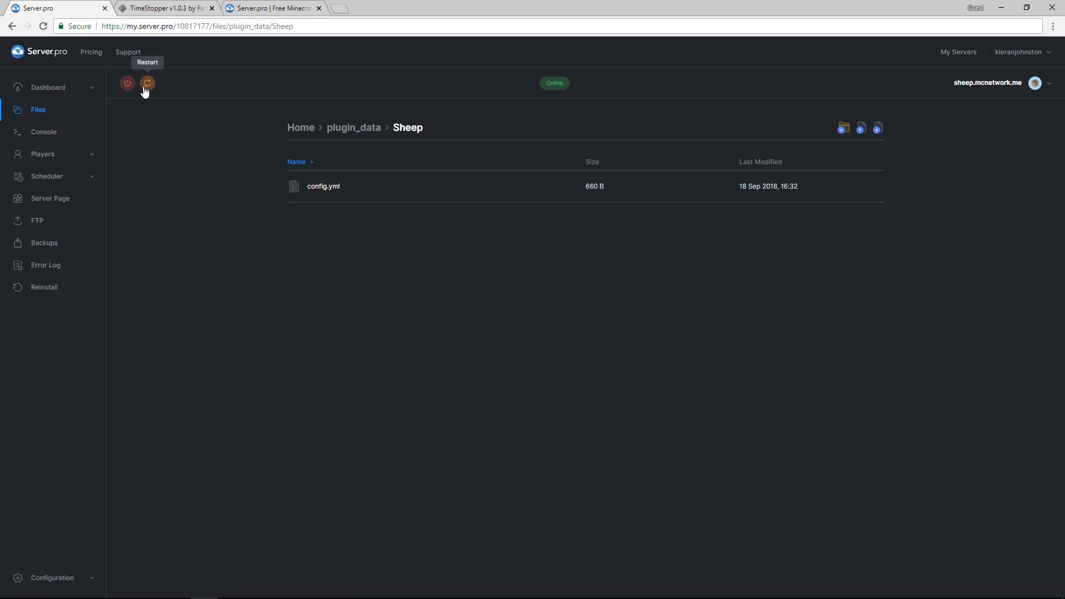
click(148, 83)
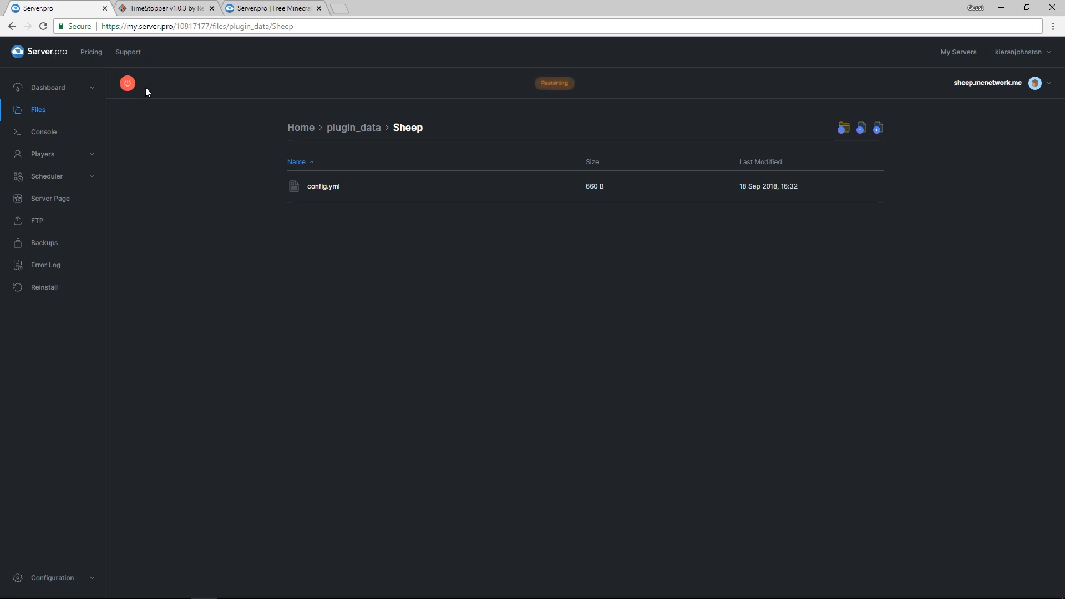
click(353, 128)
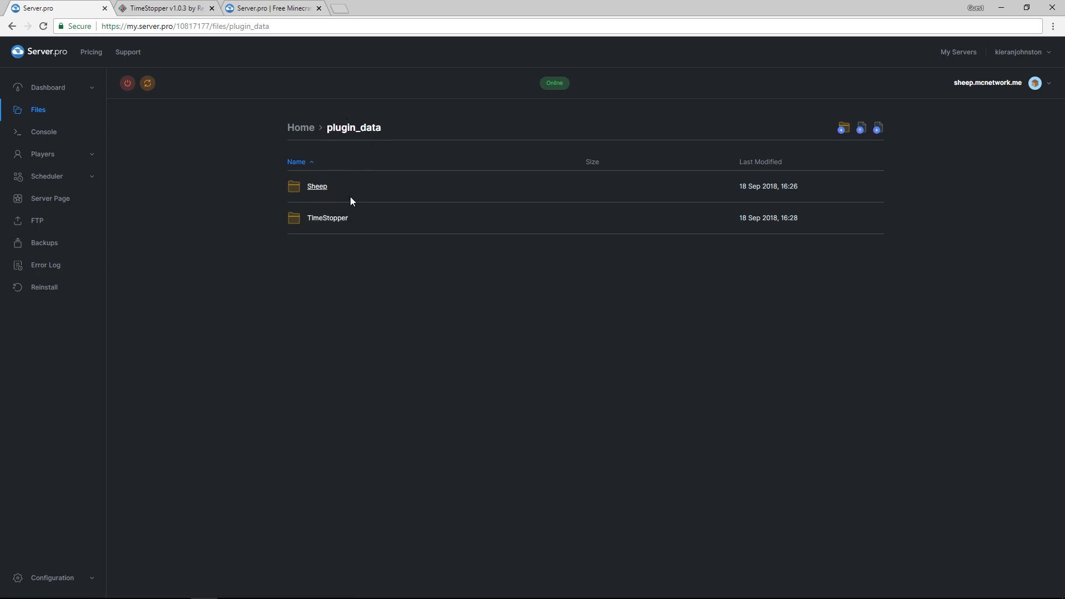
click(327, 218)
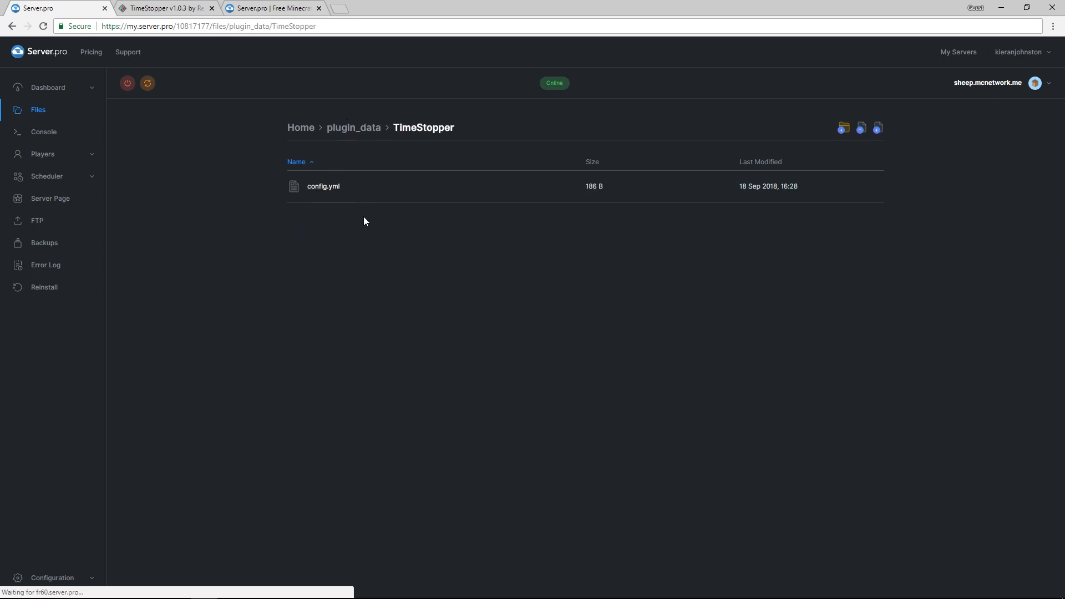
click(323, 186)
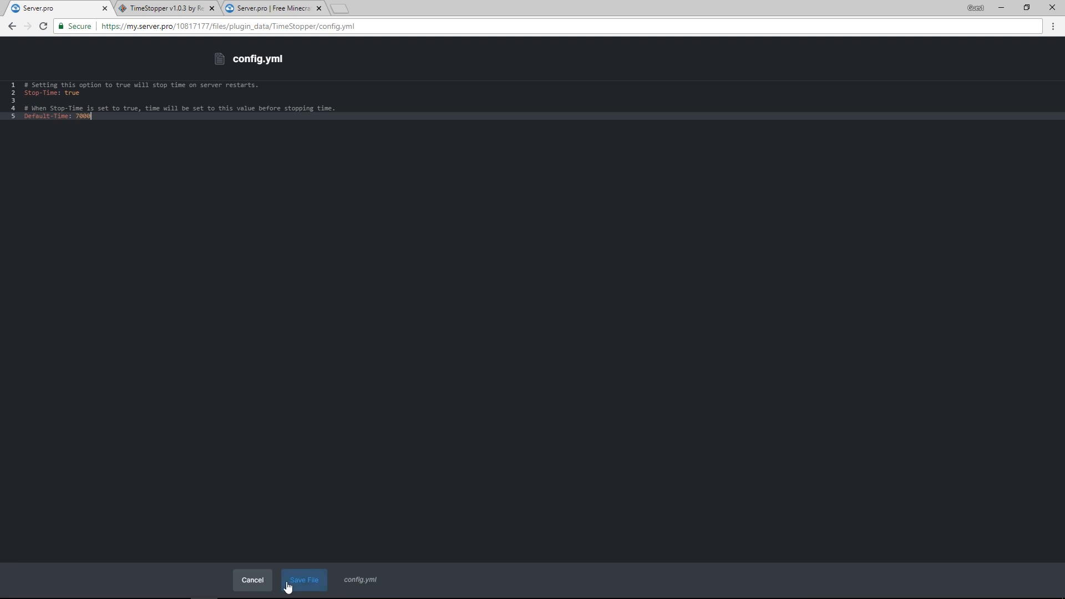
click(303, 579)
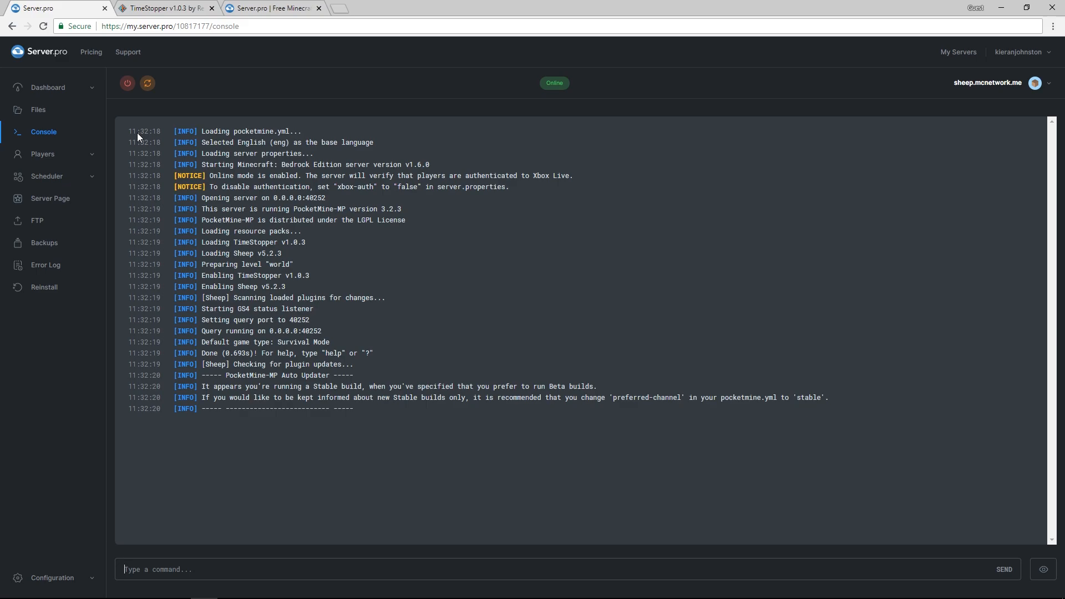
mouse_move(117, 133)
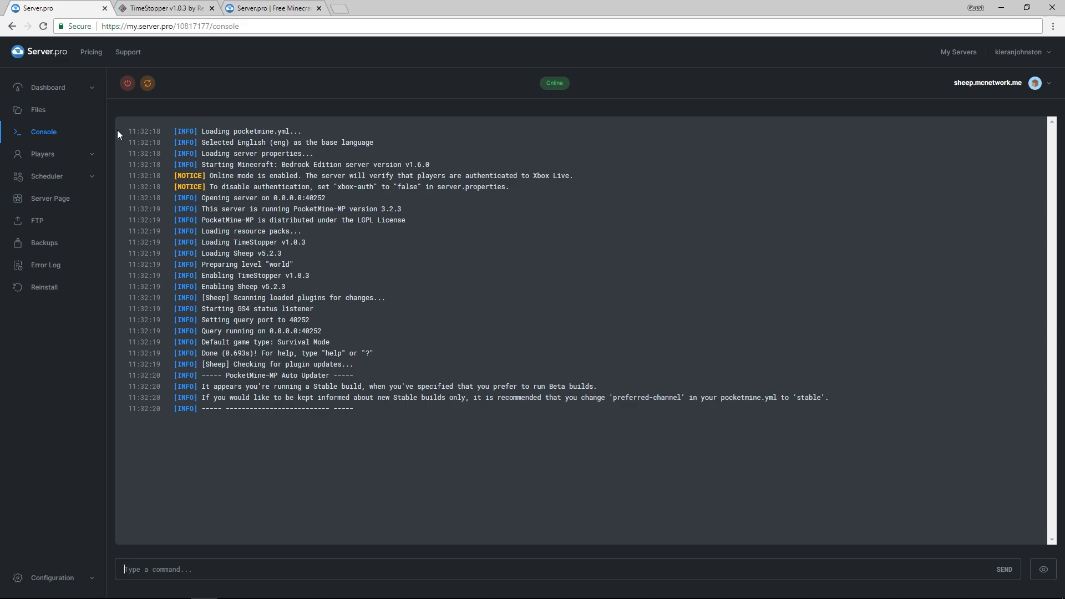
Scroll through the Sheep page on Poggit, then switch to Server.pro's Message Us page
click(163, 7)
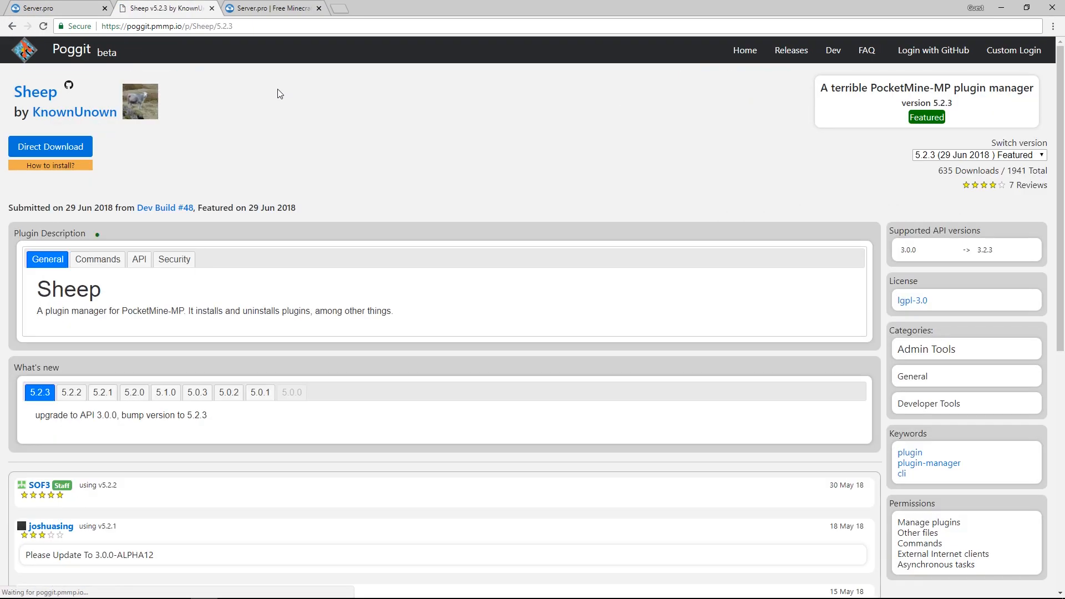
scroll(down, 3)
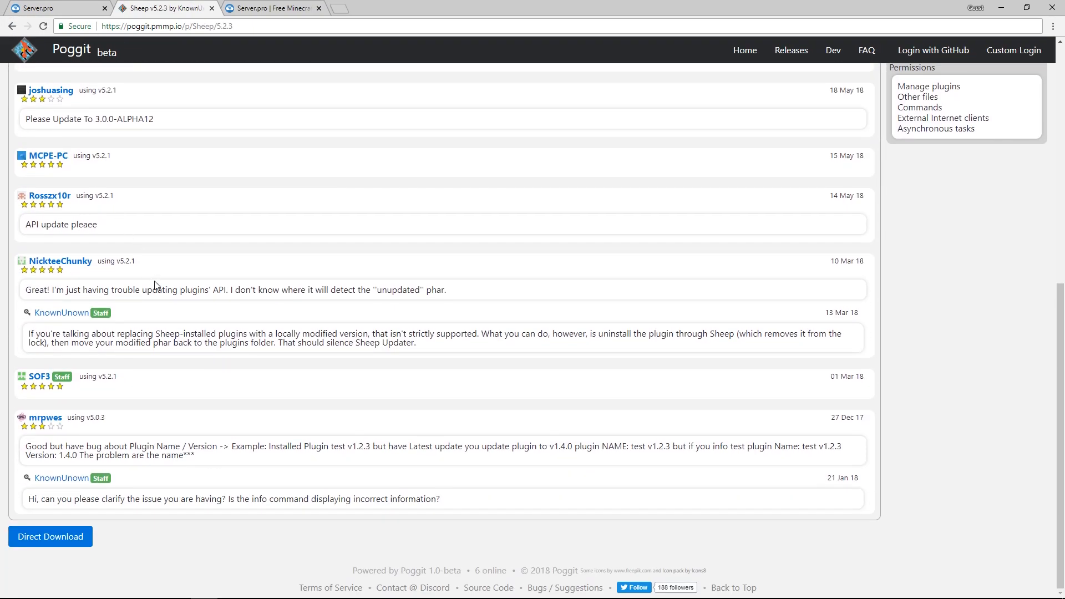
scroll(up, 3)
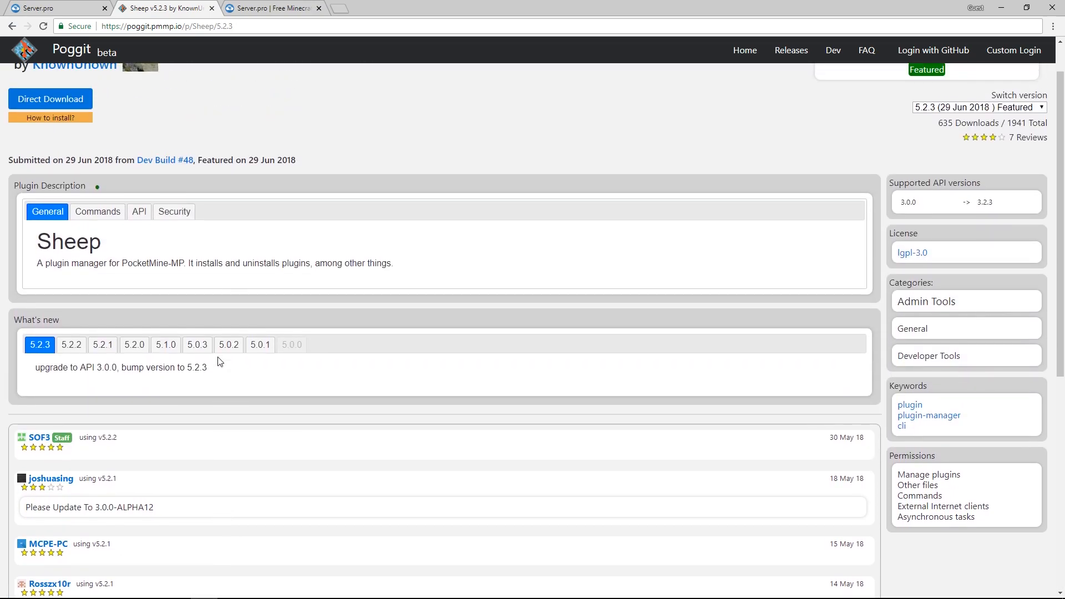
click(272, 9)
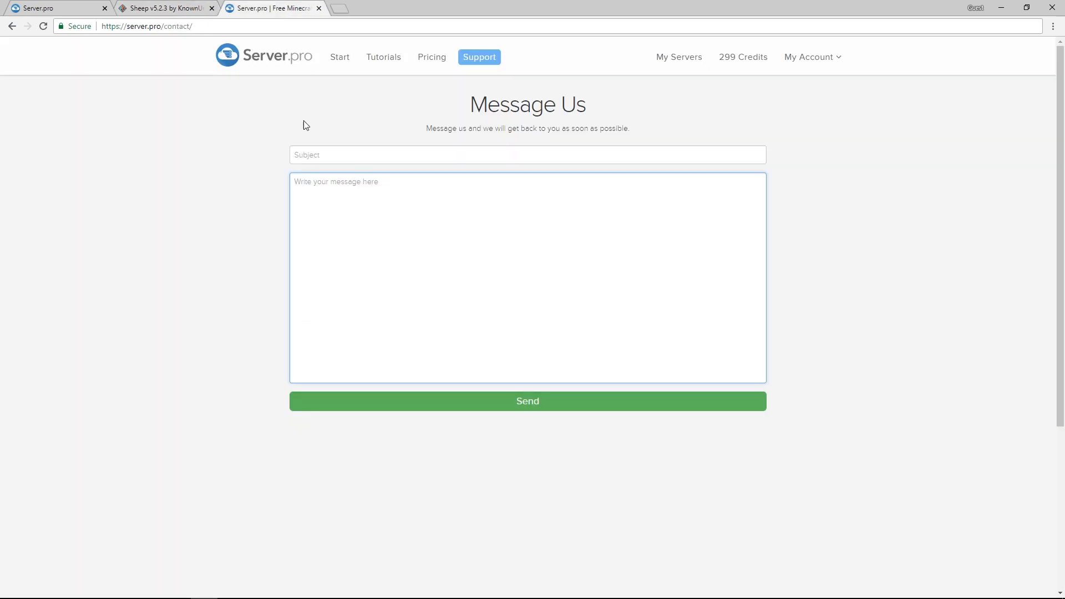